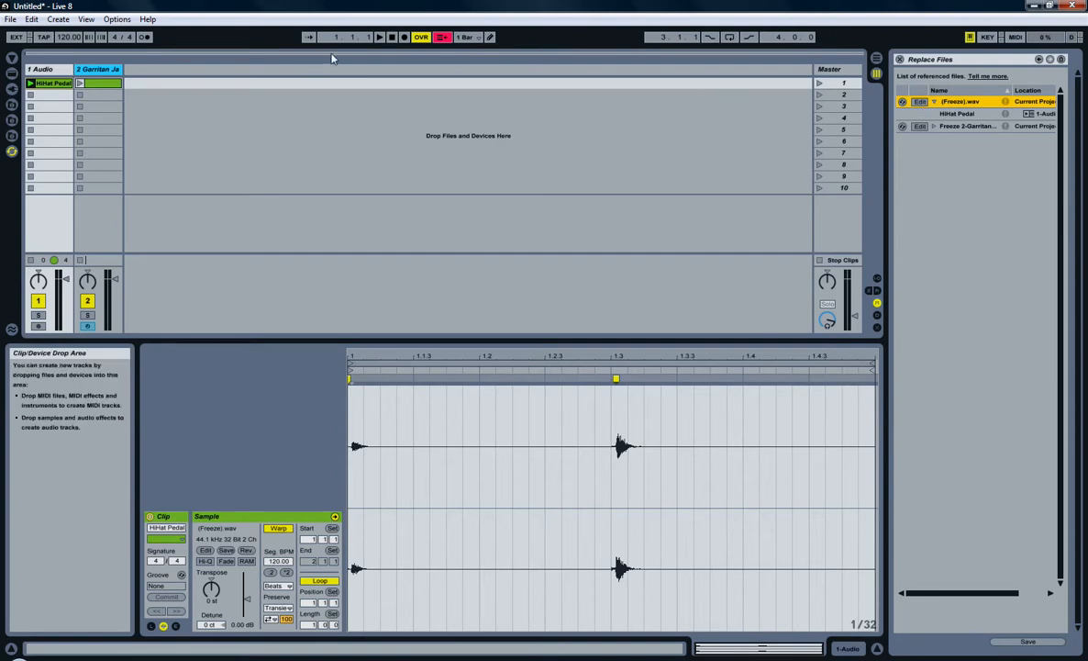
Step: Open Preferences on the File/Folder settings to confirm Audition.exe is the sample editor
{"action": "left_click", "coordinate": [116, 19]}
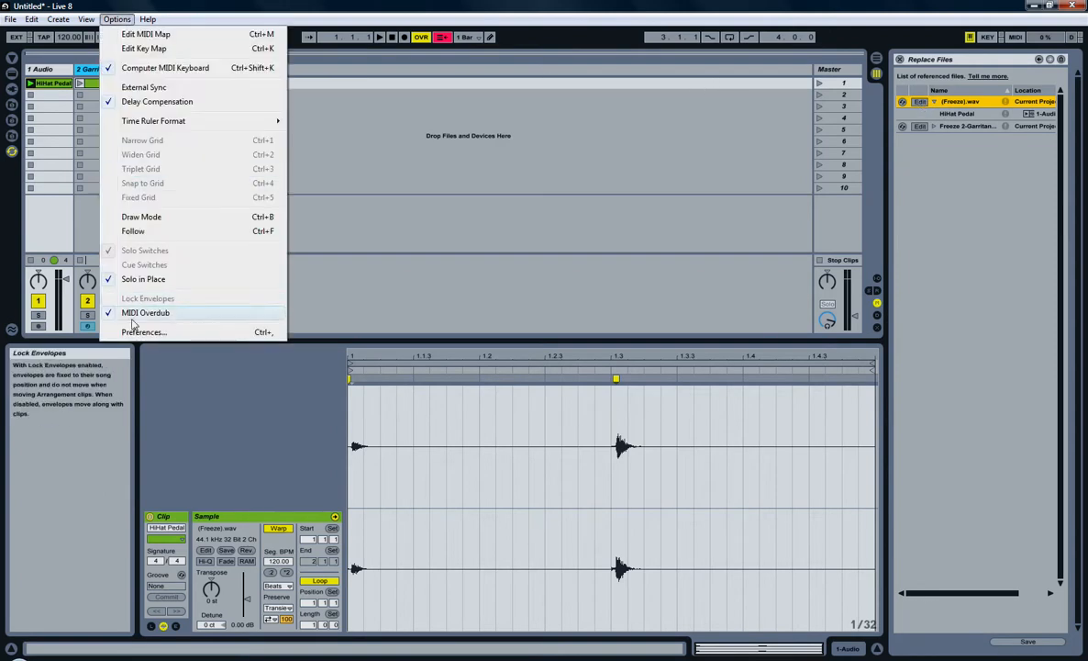
{"action": "left_click", "coordinate": [143, 332]}
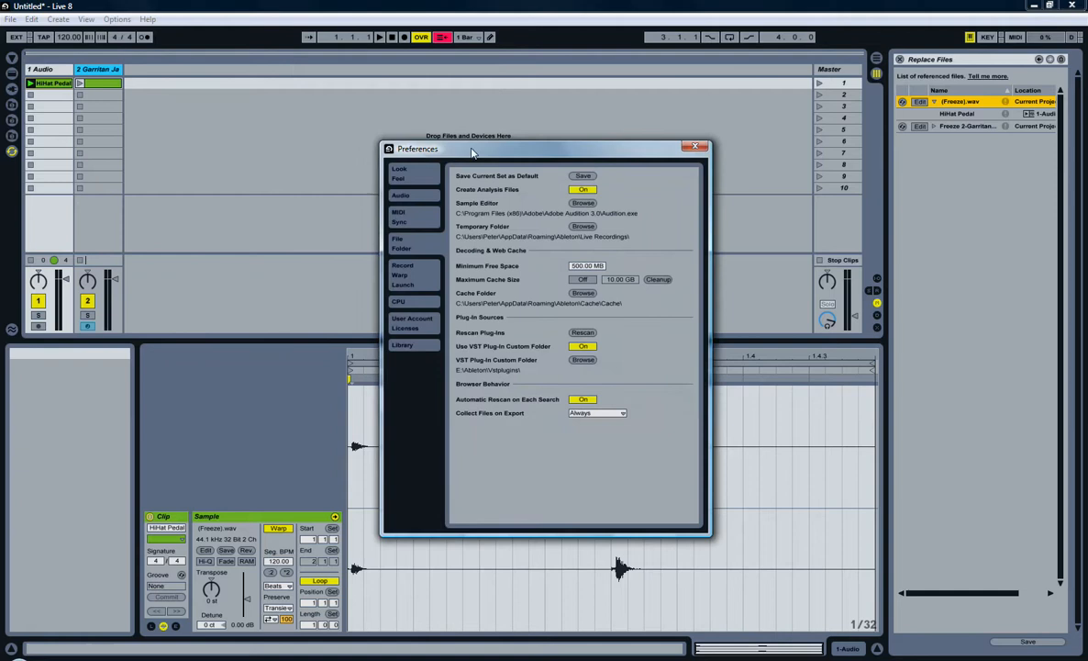
{"action": "left_click_drag", "start_coordinate": [473, 149], "coordinate": [383, 140]}
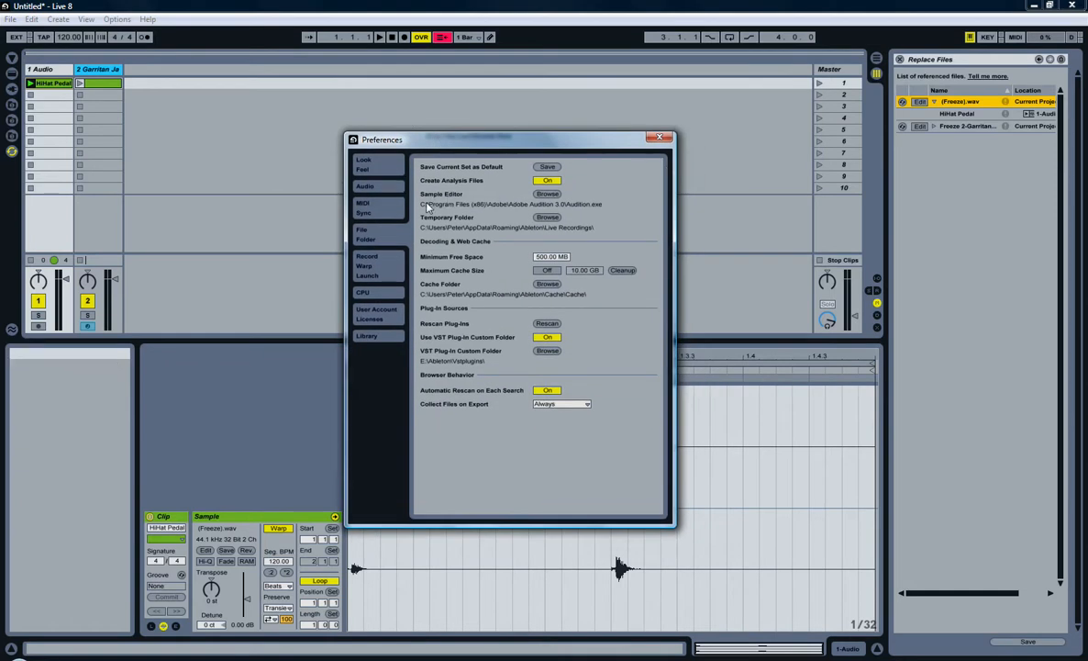
{"action": "mouse_move", "coordinate": [569, 209]}
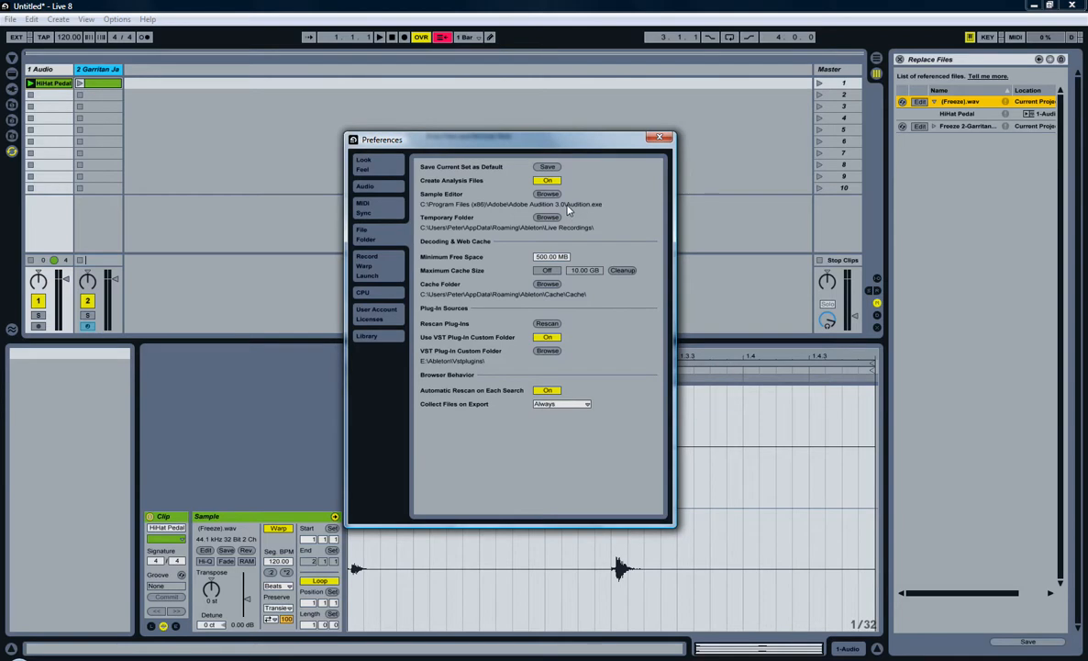
{"action": "mouse_move", "coordinate": [477, 211]}
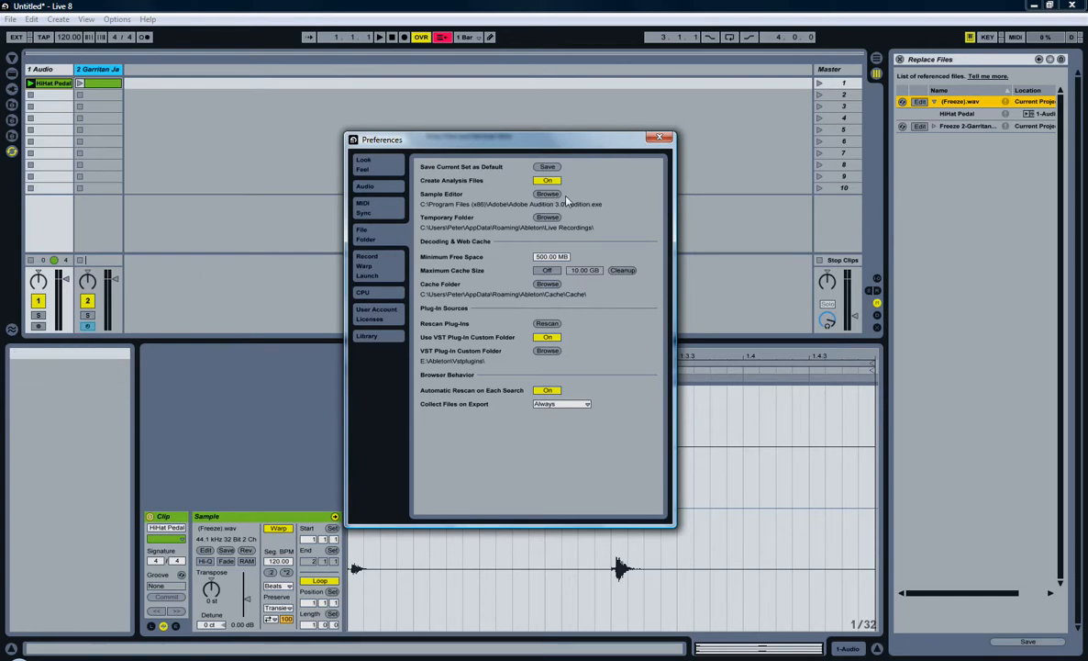
Step: Send the clip's sample (Freeze).wav to Adobe Audition with the Edit button
{"action": "left_click", "coordinate": [658, 136]}
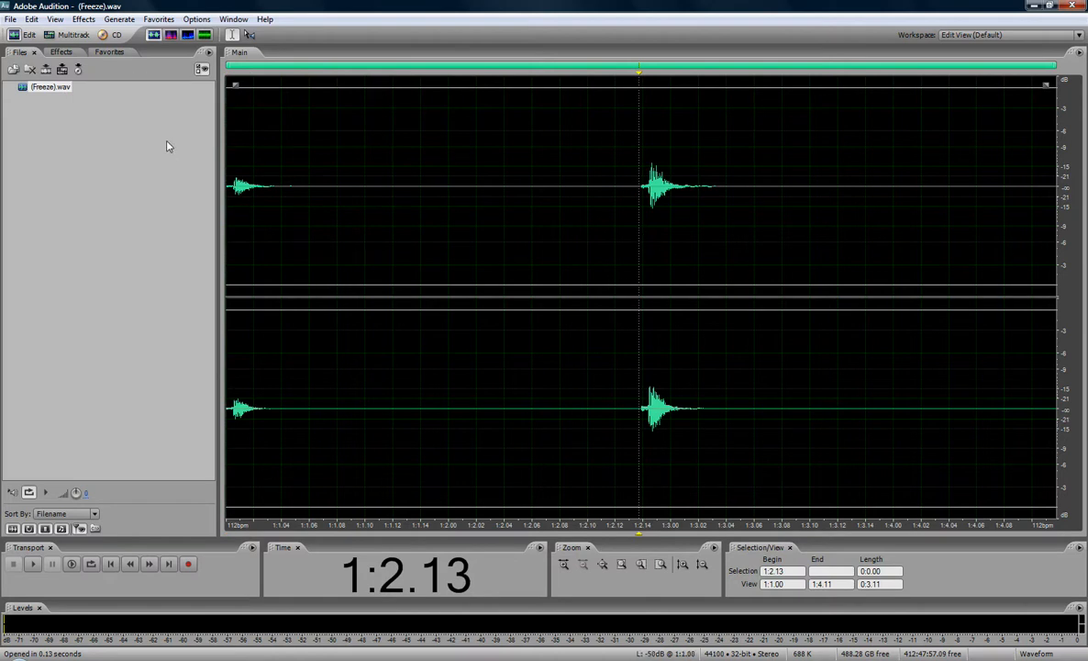
{"action": "mouse_move", "coordinate": [751, 118]}
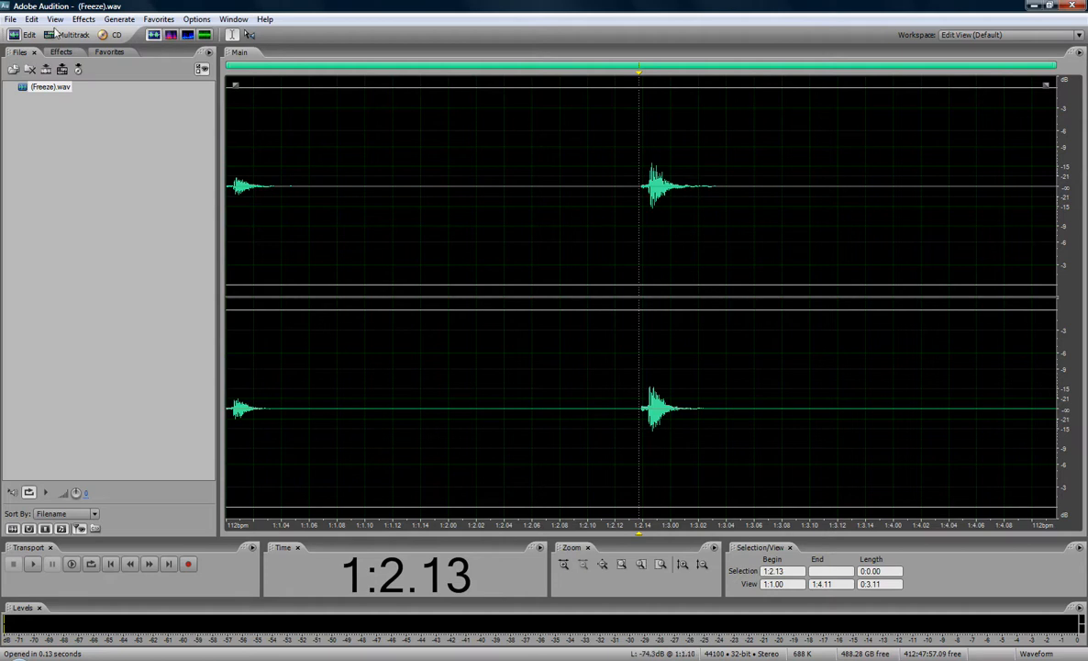
Step: Run Edit > Auto-Mark > Find Beats and Mark with default settings on the recording
{"action": "left_click", "coordinate": [31, 18]}
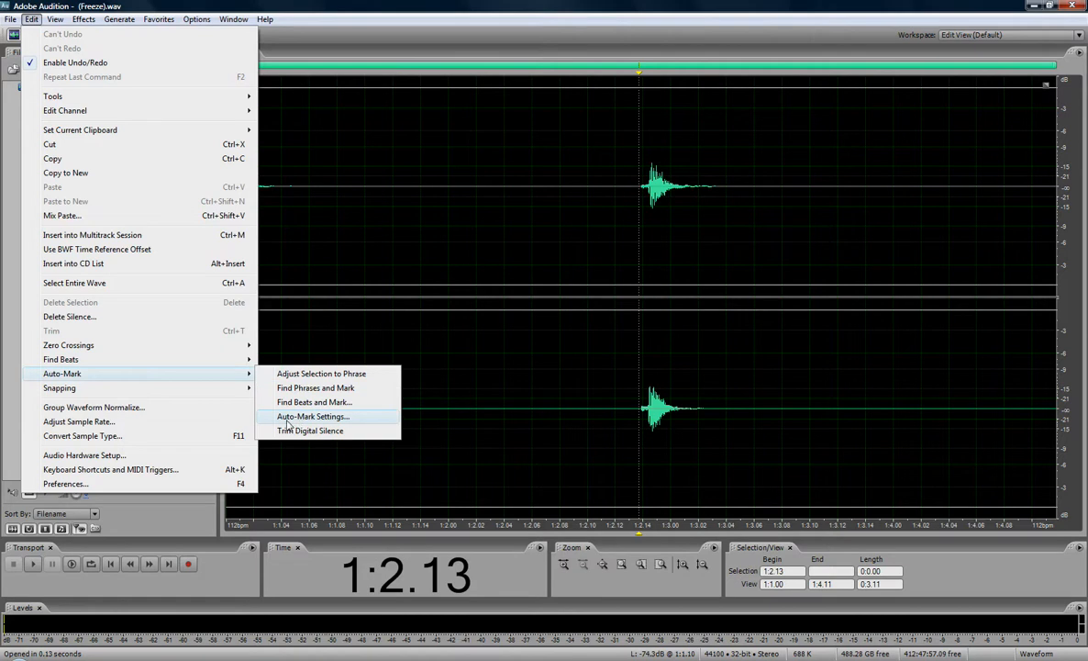
{"action": "mouse_move", "coordinate": [309, 423]}
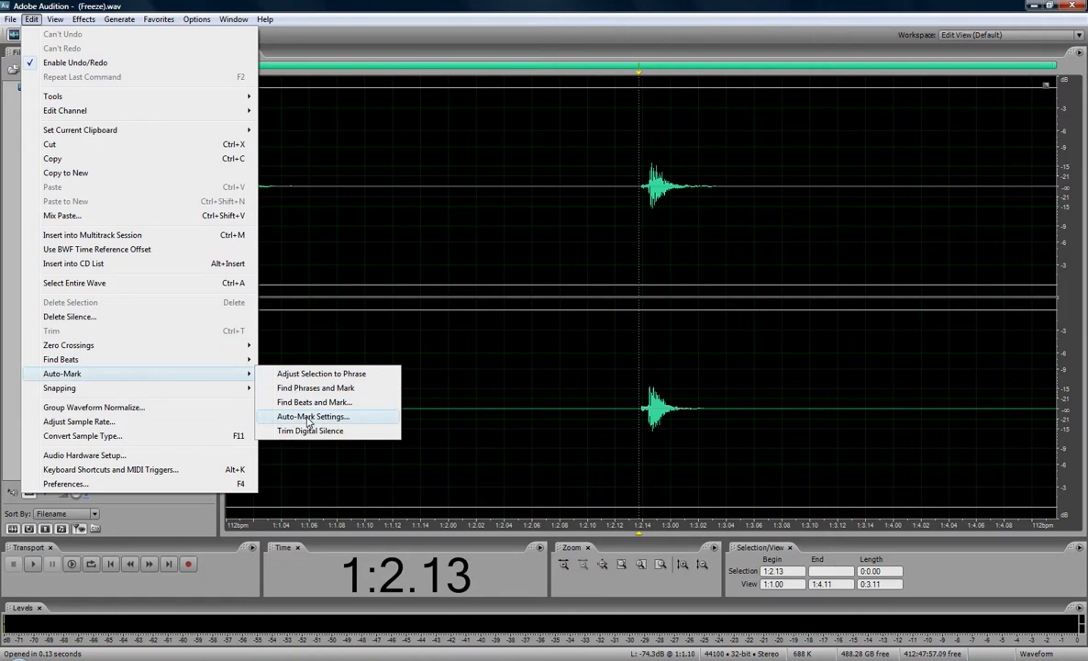
{"action": "left_click", "coordinate": [314, 402]}
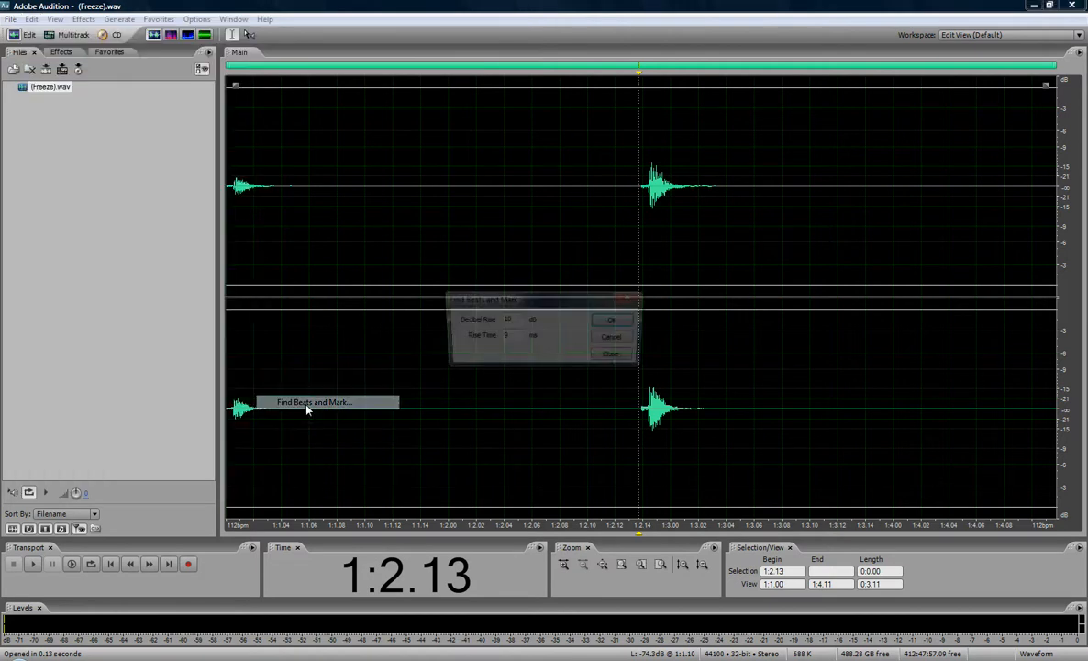
{"action": "left_click", "coordinate": [611, 318]}
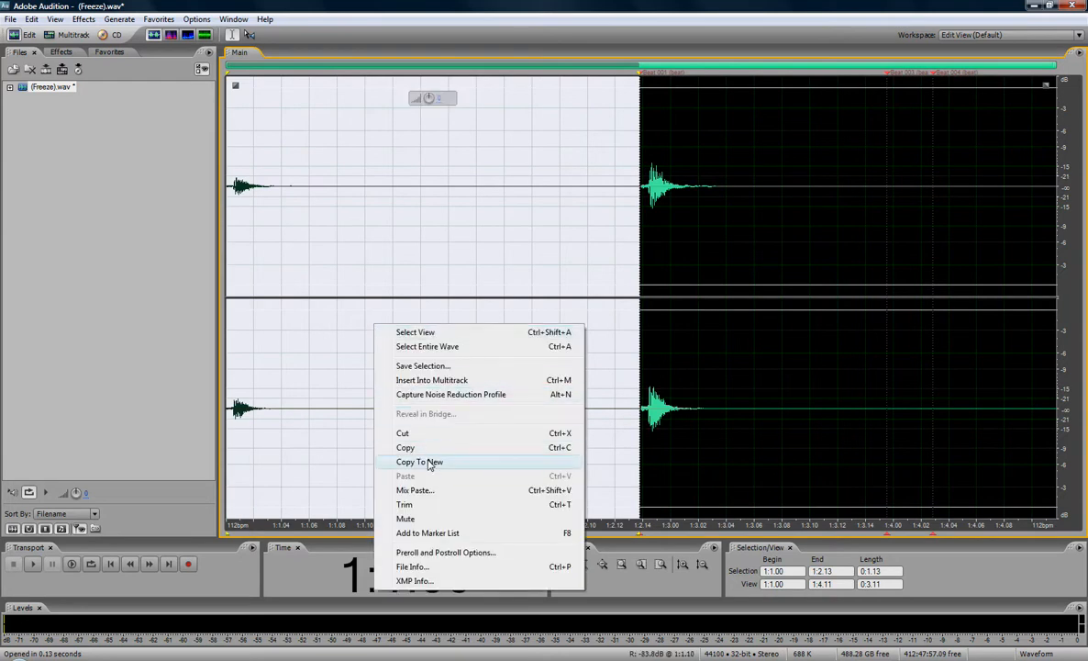
Step: Copy the first and second hi-hat hits into new files (Freeze.1) and (Freeze.2)
{"action": "left_click", "coordinate": [419, 462]}
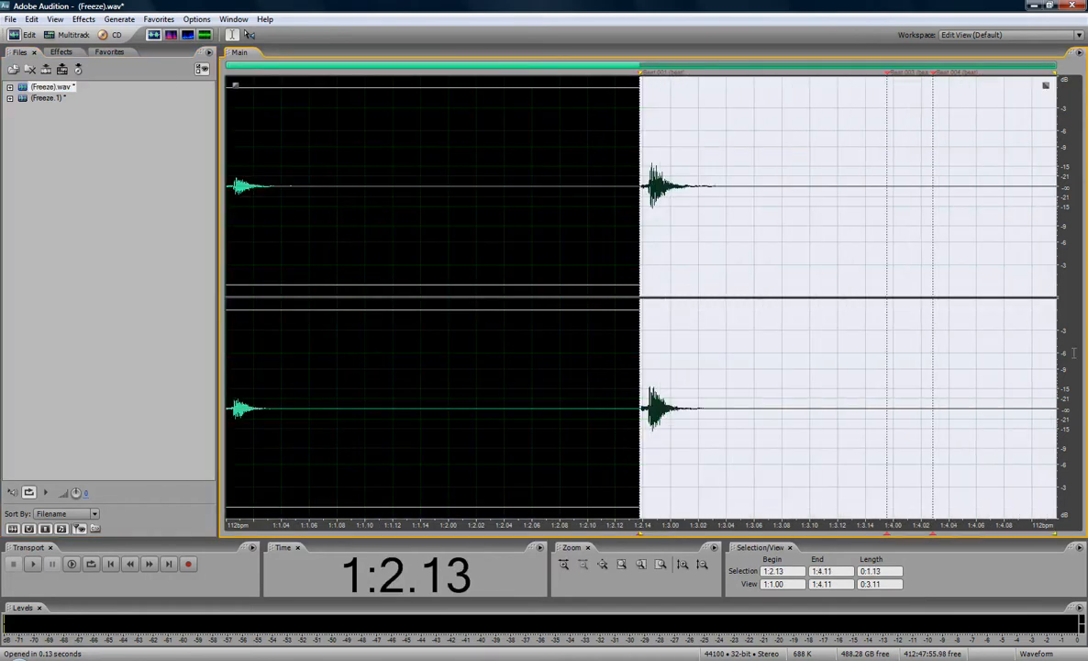
{"action": "right_click", "coordinate": [808, 403]}
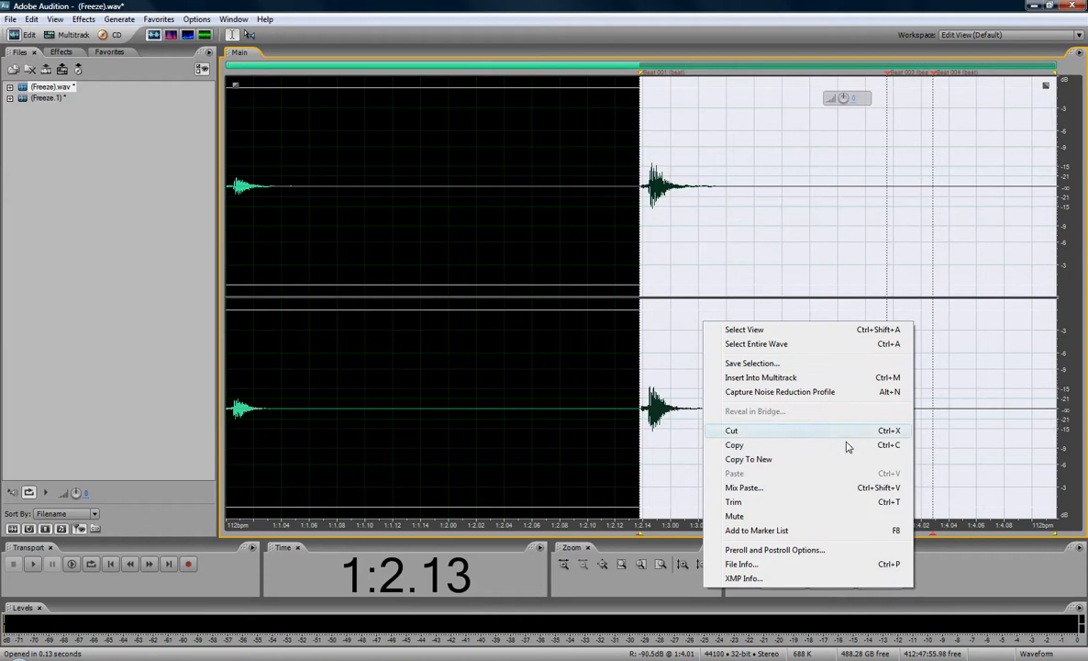
{"action": "left_click", "coordinate": [748, 459]}
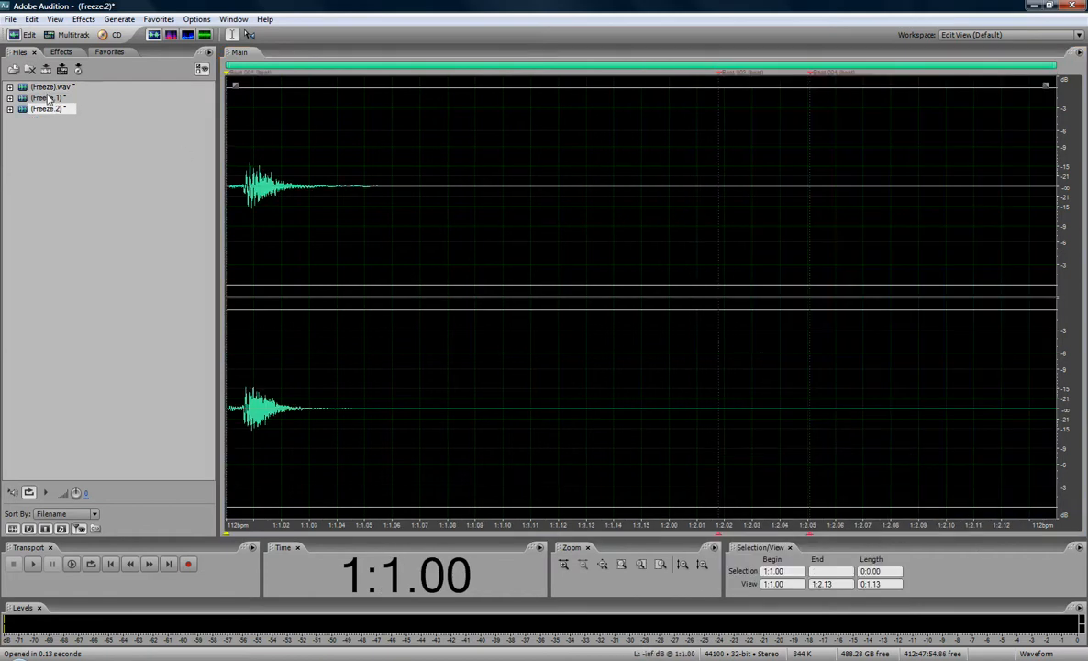
Step: Check both new hit files, then close the original (Freeze).wav recording
{"action": "left_click", "coordinate": [46, 98]}
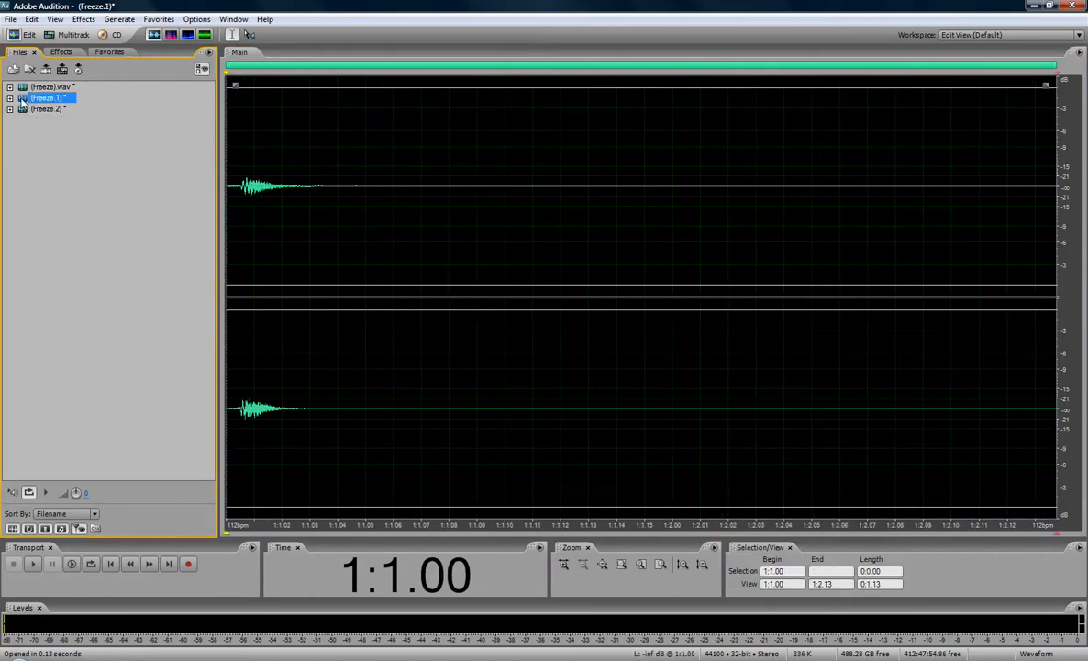
{"action": "left_click", "coordinate": [46, 109]}
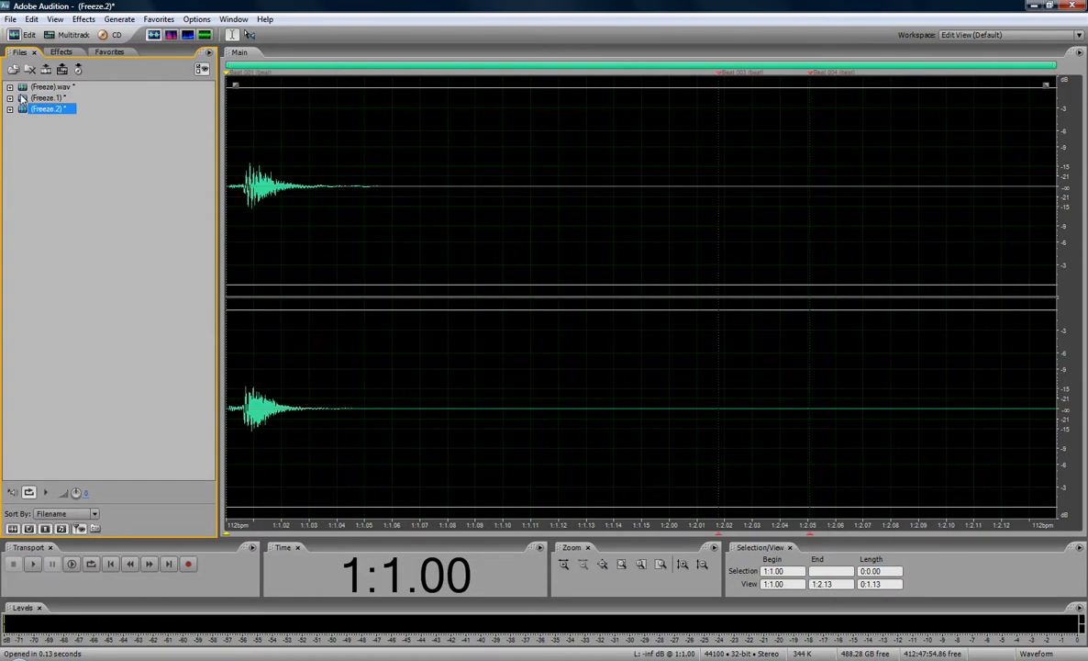
{"action": "left_click", "coordinate": [50, 86]}
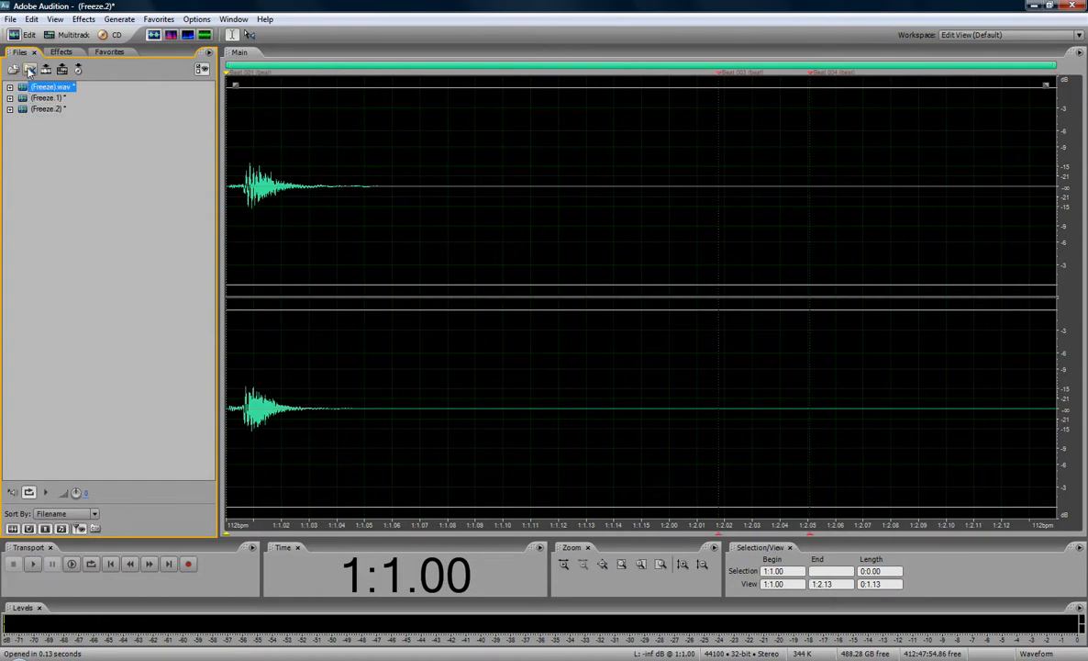
{"action": "left_click", "coordinate": [30, 70]}
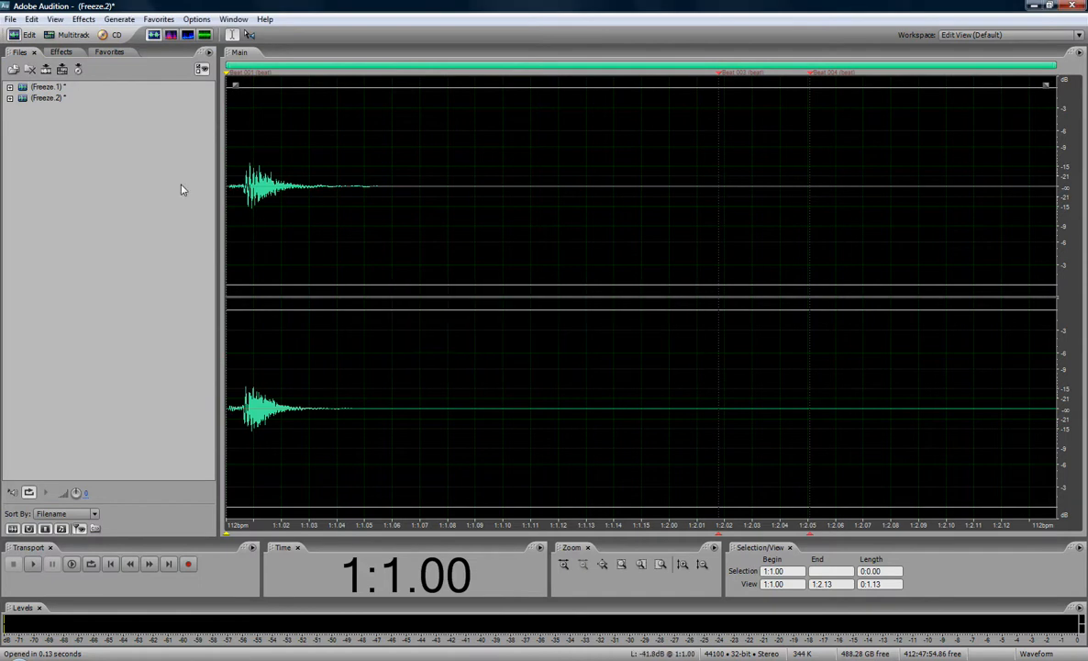
Step: Delete the Beat 004 marker and select (Freeze.2) for trimming to one bar
{"action": "left_click", "coordinate": [9, 108]}
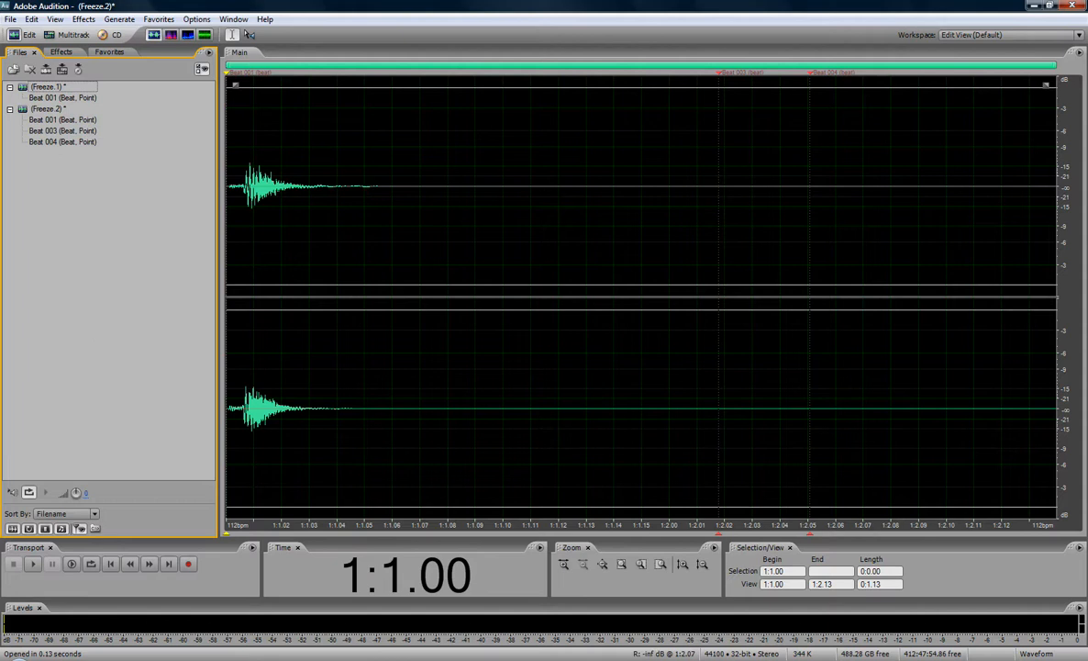
{"action": "mouse_move", "coordinate": [379, 285]}
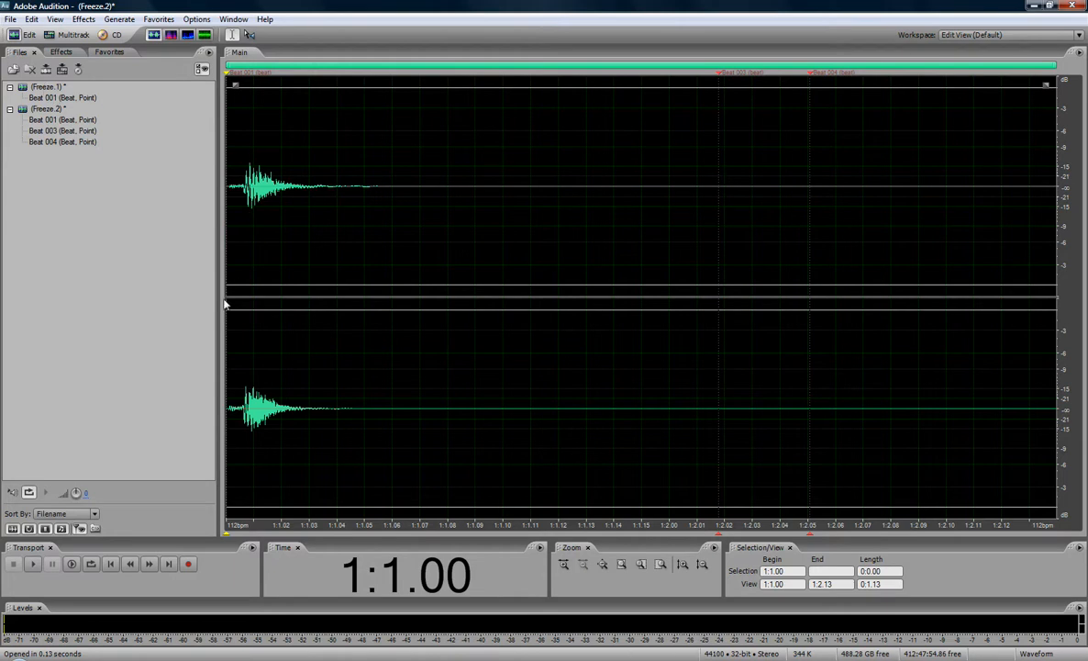
{"action": "mouse_move", "coordinate": [702, 100]}
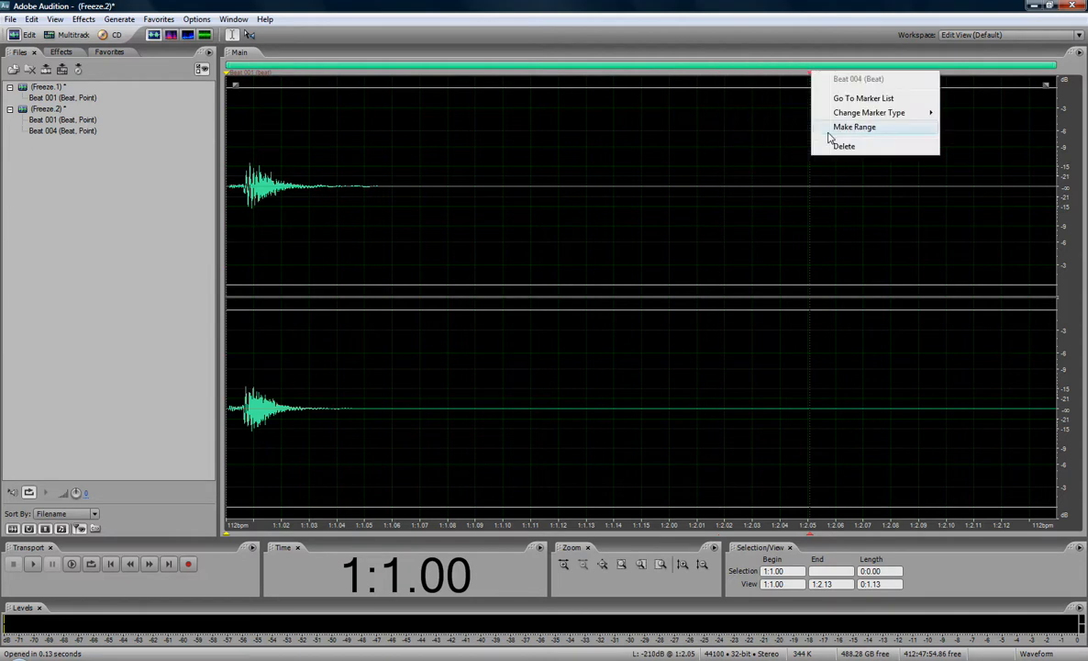
{"action": "left_click", "coordinate": [844, 146]}
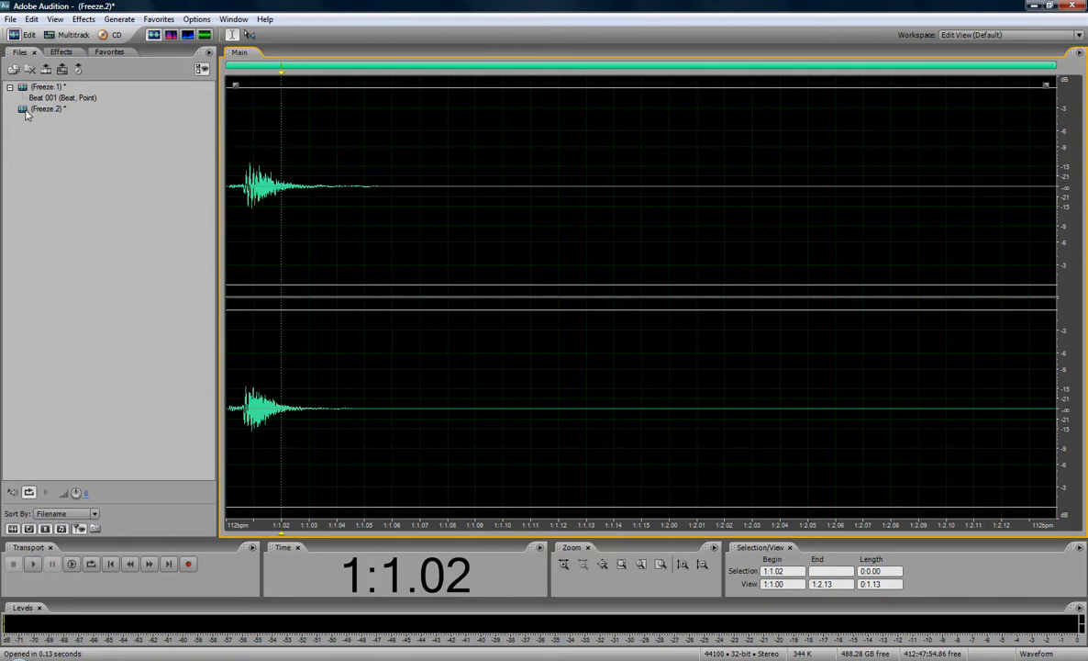
{"action": "left_click", "coordinate": [50, 108]}
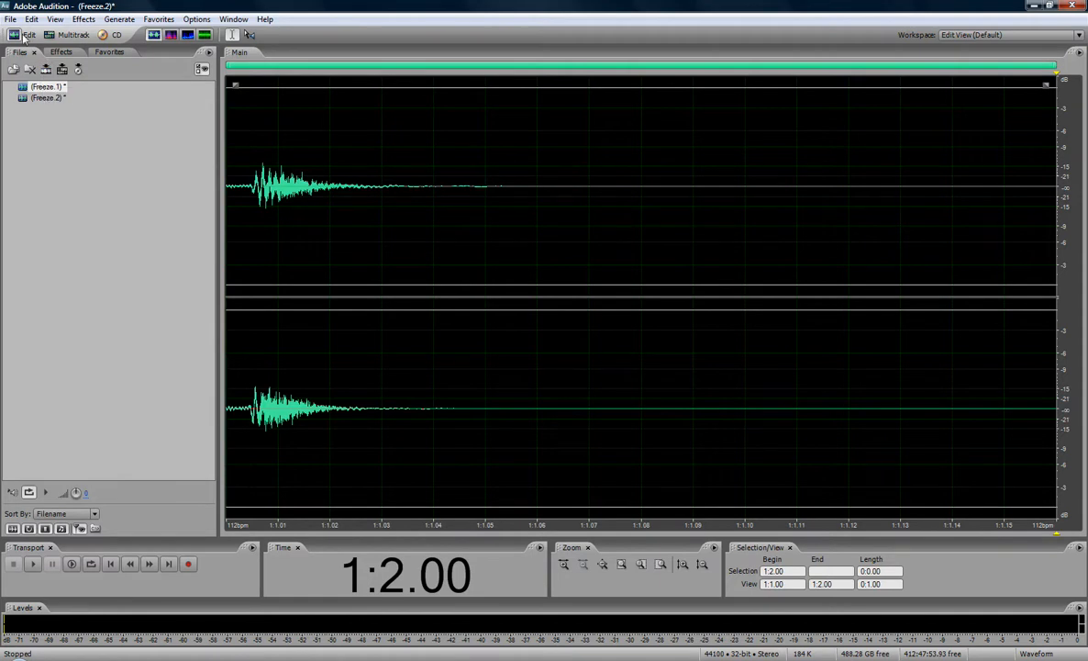
{"action": "left_click", "coordinate": [10, 18]}
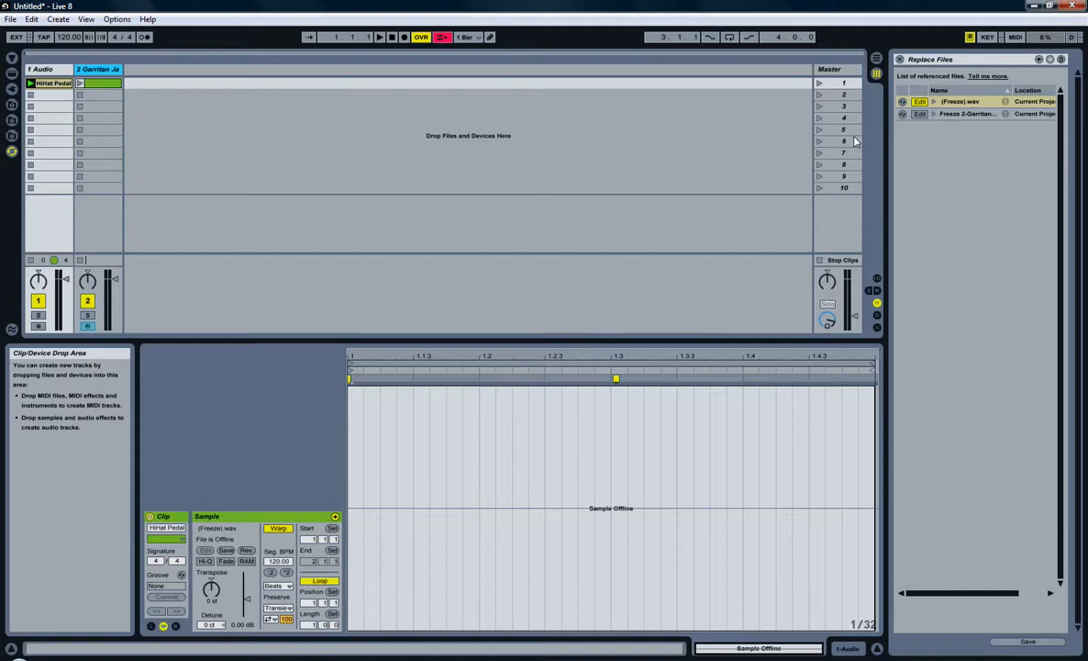
{"action": "mouse_move", "coordinate": [142, 204]}
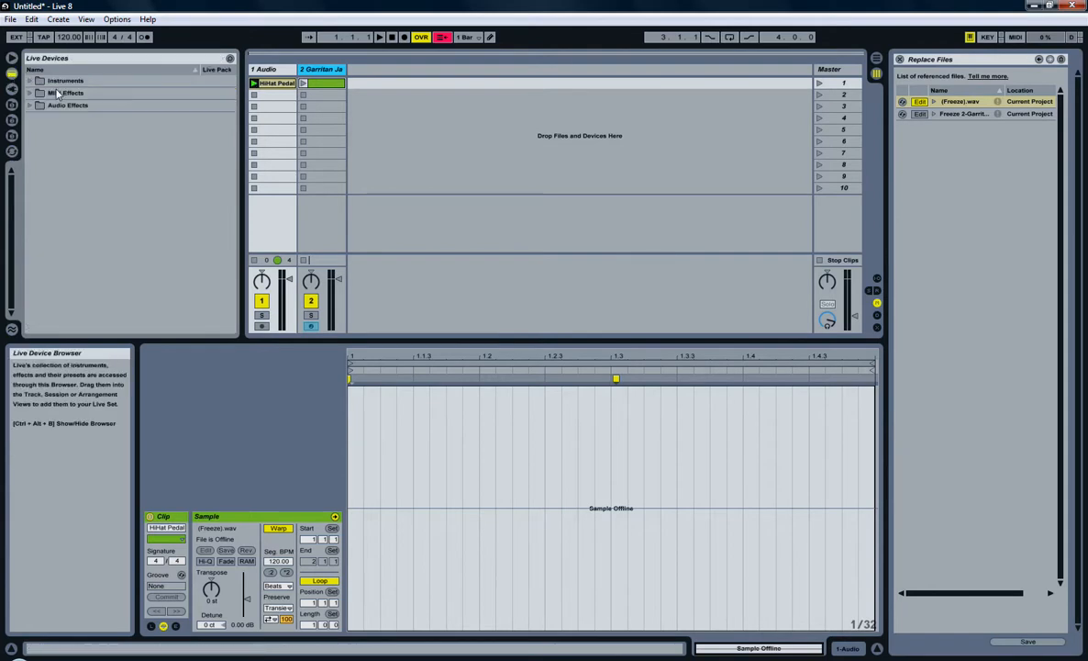
{"action": "left_click", "coordinate": [276, 83]}
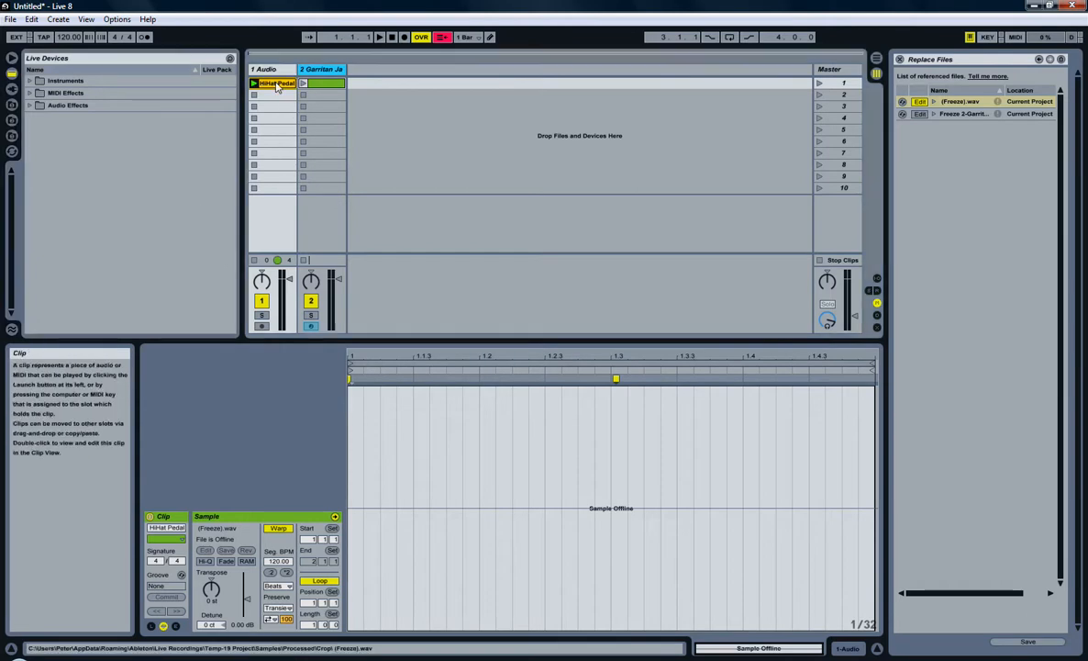
{"action": "right_click", "coordinate": [271, 83]}
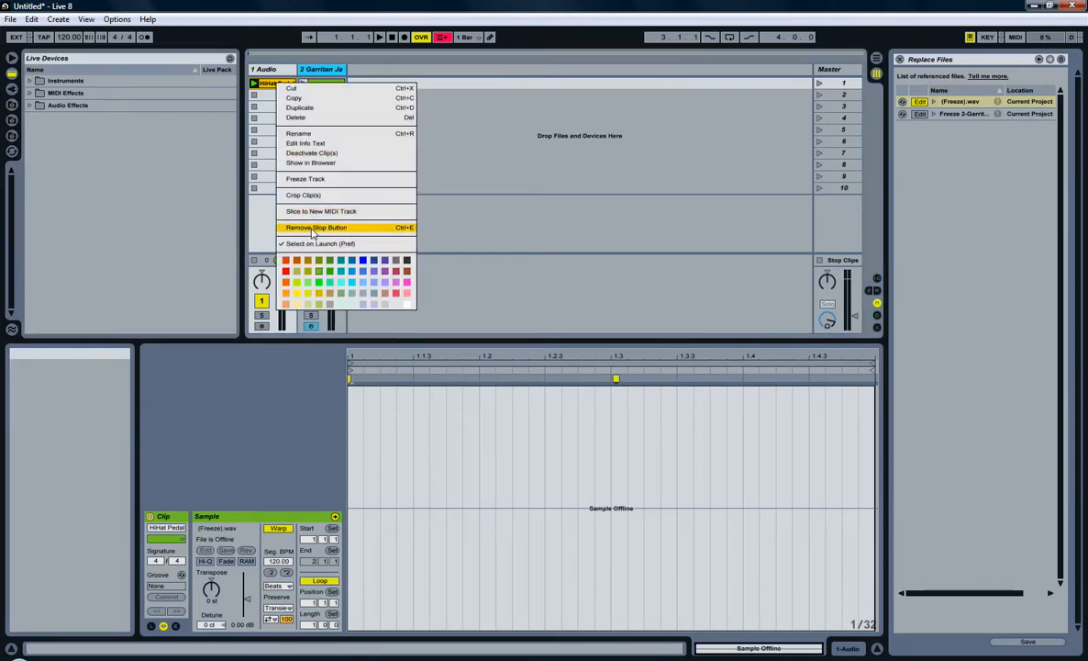
{"action": "mouse_move", "coordinate": [313, 211]}
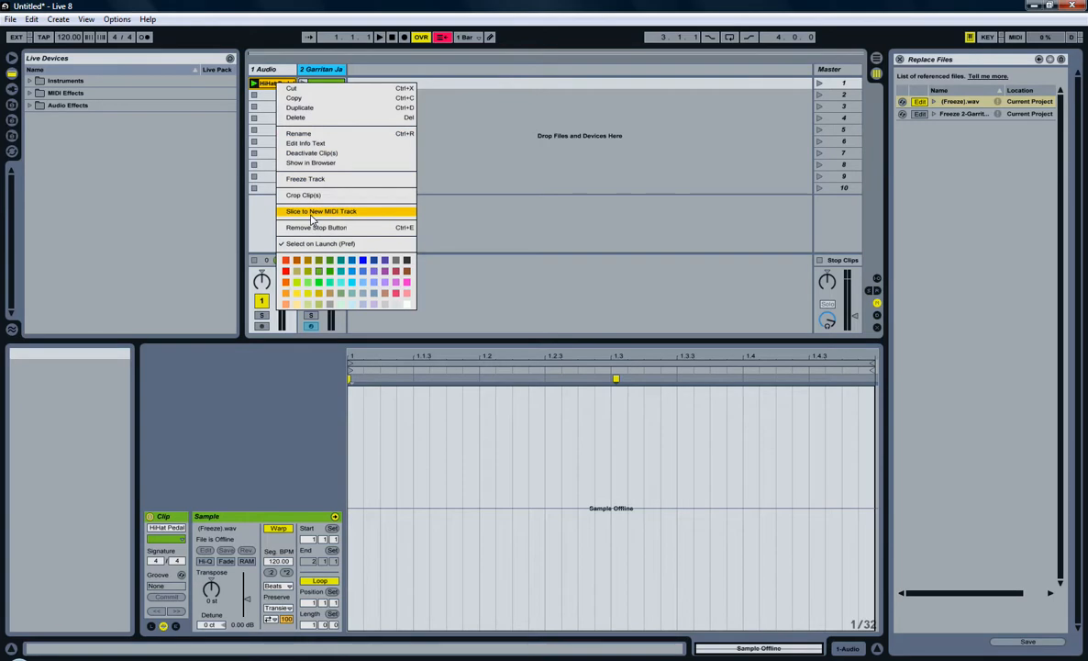
{"action": "left_click", "coordinate": [321, 211]}
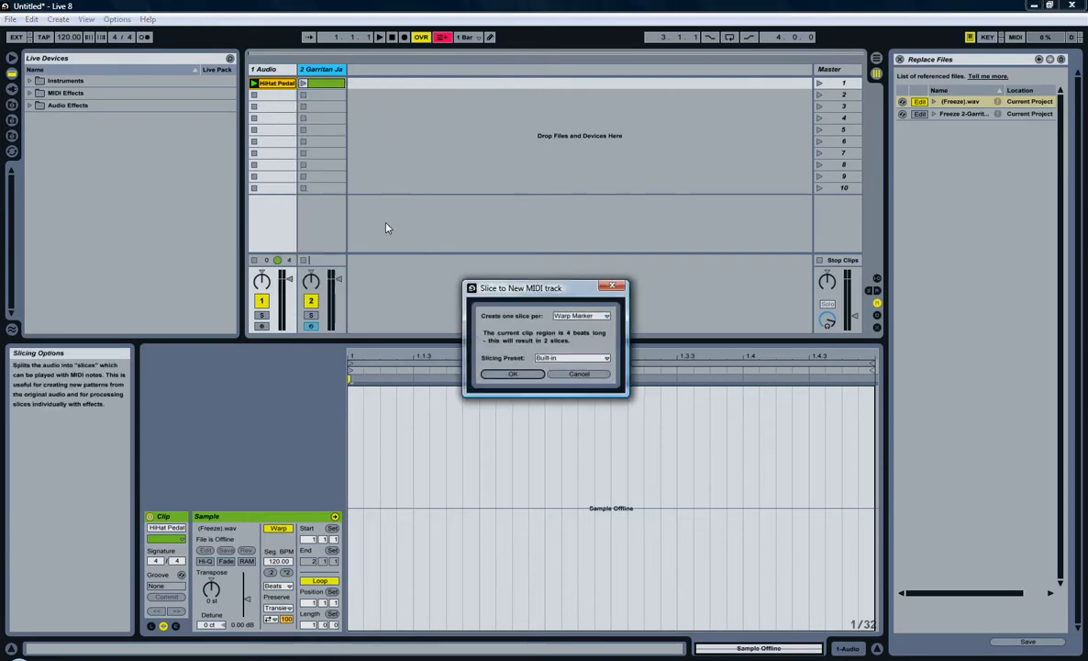
{"action": "left_click", "coordinate": [513, 374]}
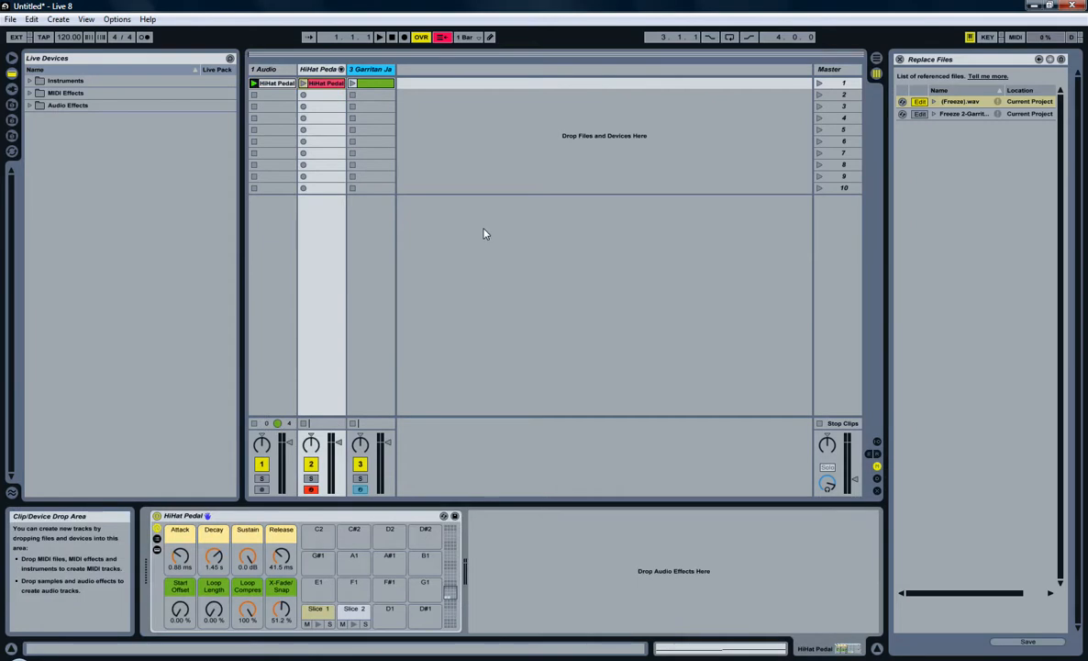
{"action": "mouse_move", "coordinate": [303, 83]}
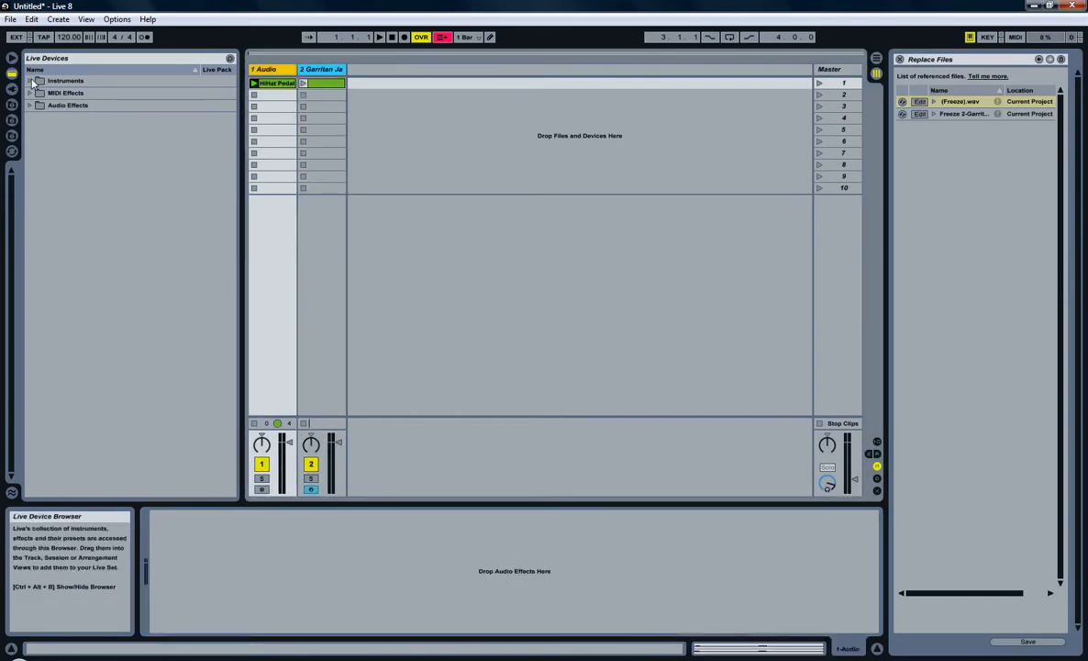
Step: Add a Sampler instrument on a new track from the Instruments browser
{"action": "left_click", "coordinate": [30, 81]}
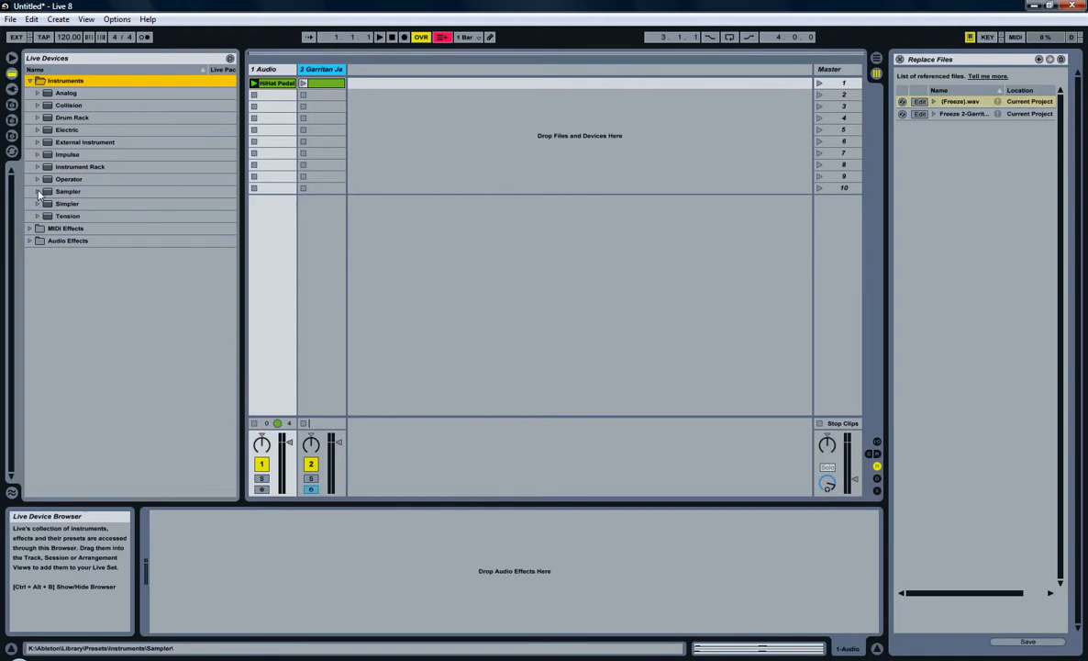
{"action": "left_click", "coordinate": [39, 191]}
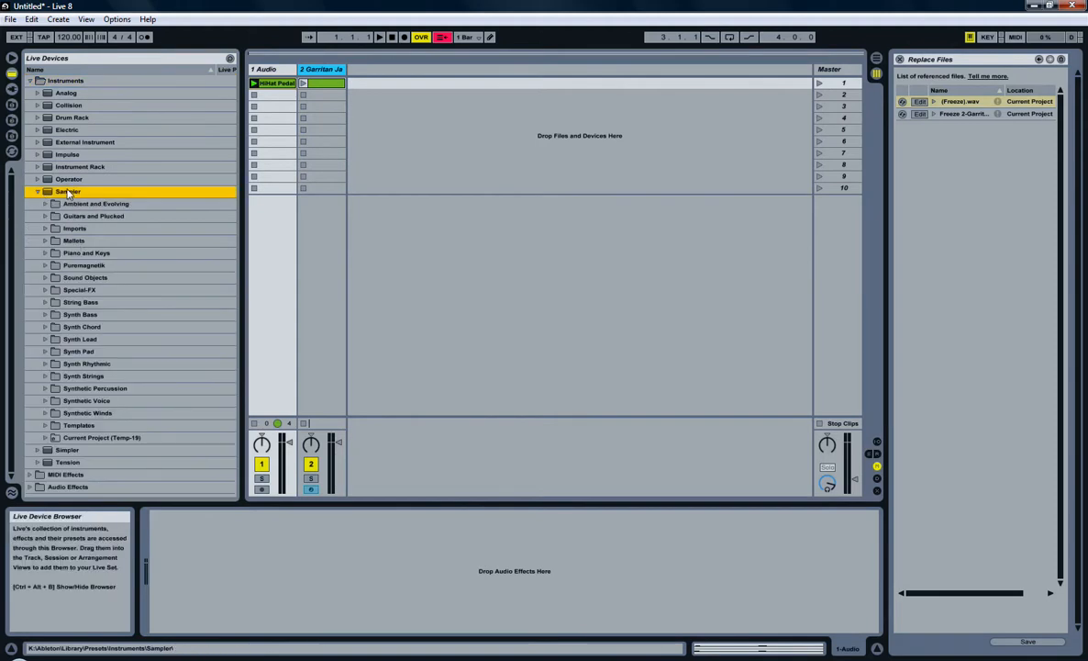
{"action": "double_click", "coordinate": [68, 191]}
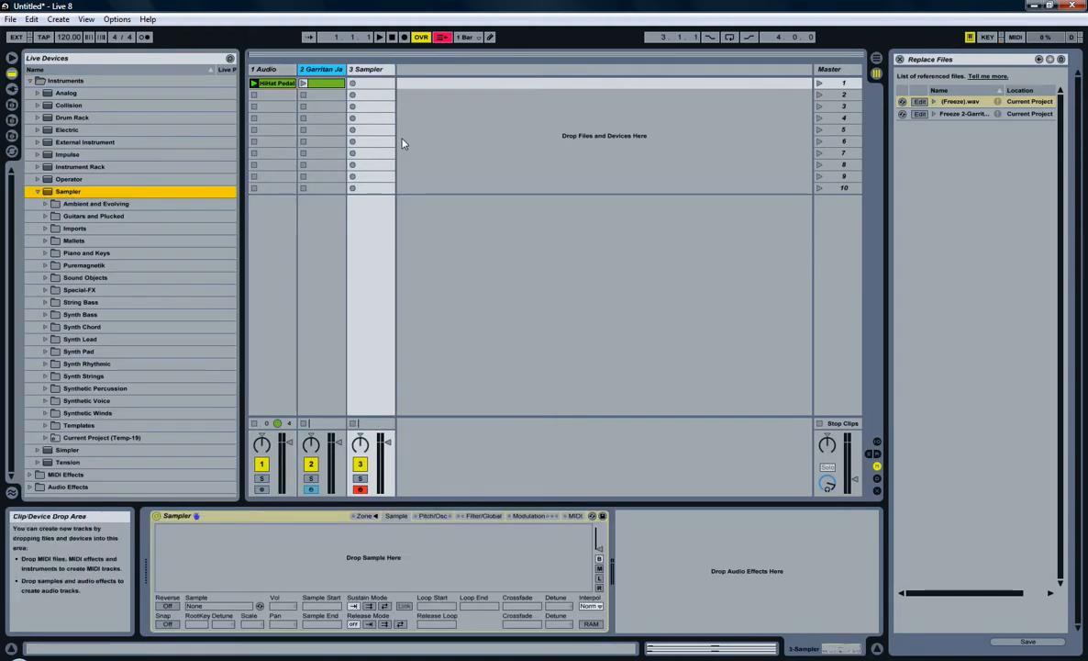
{"action": "left_click", "coordinate": [36, 191]}
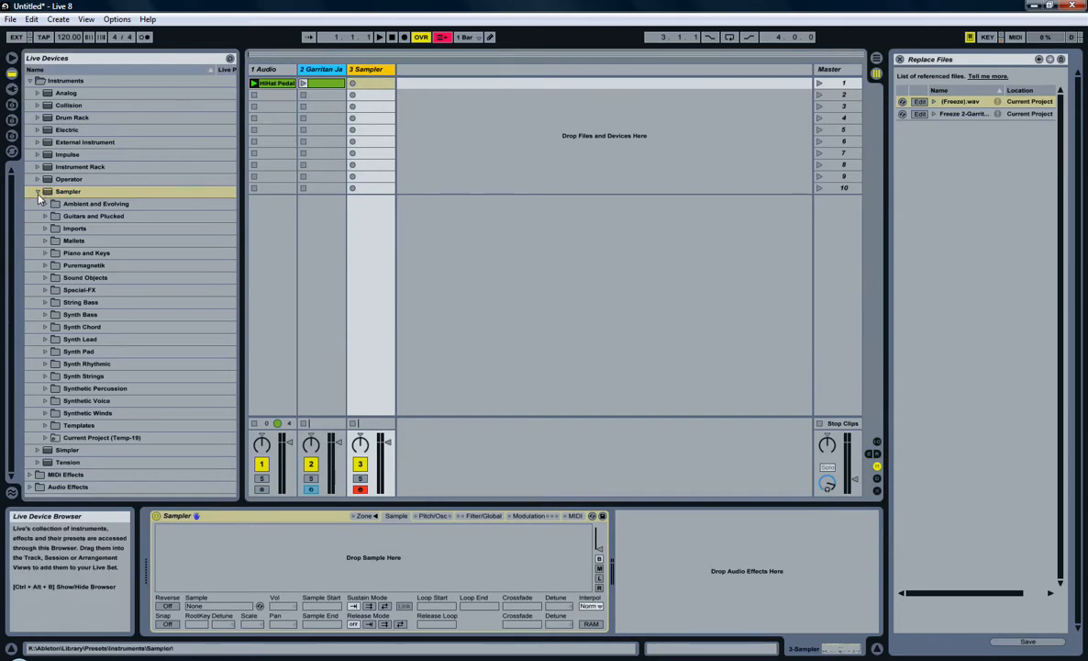
{"action": "left_click", "coordinate": [38, 191]}
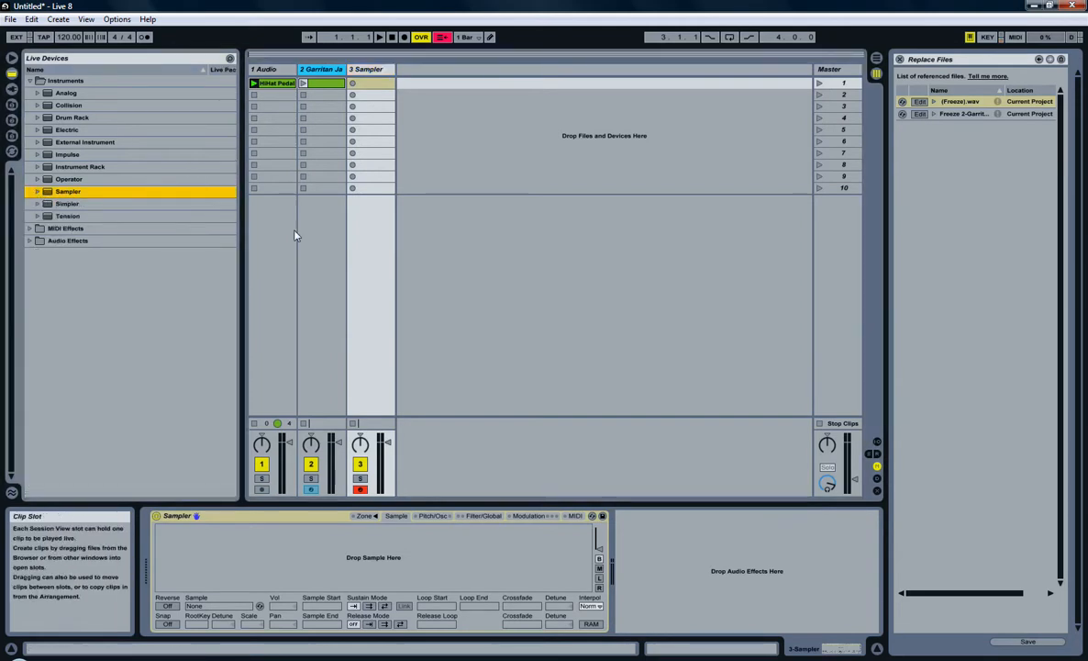
{"action": "mouse_move", "coordinate": [289, 495]}
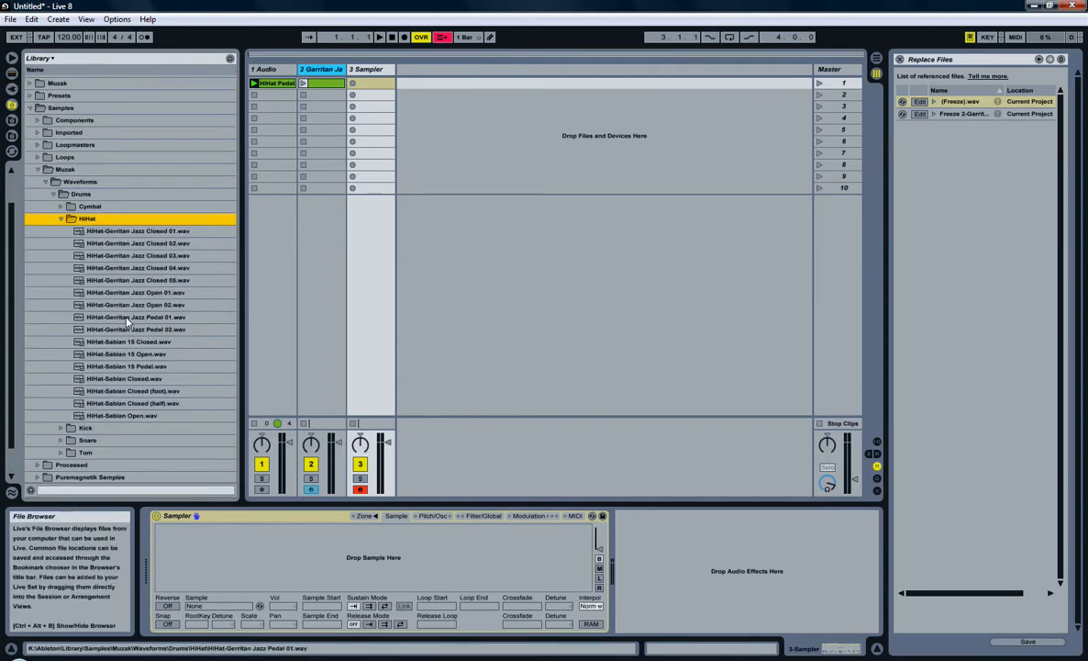
Step: Load HiHat-Garritan Jazz Pedal 01 and 02 into Sampler, zoning both to C3
{"action": "left_click", "coordinate": [135, 317]}
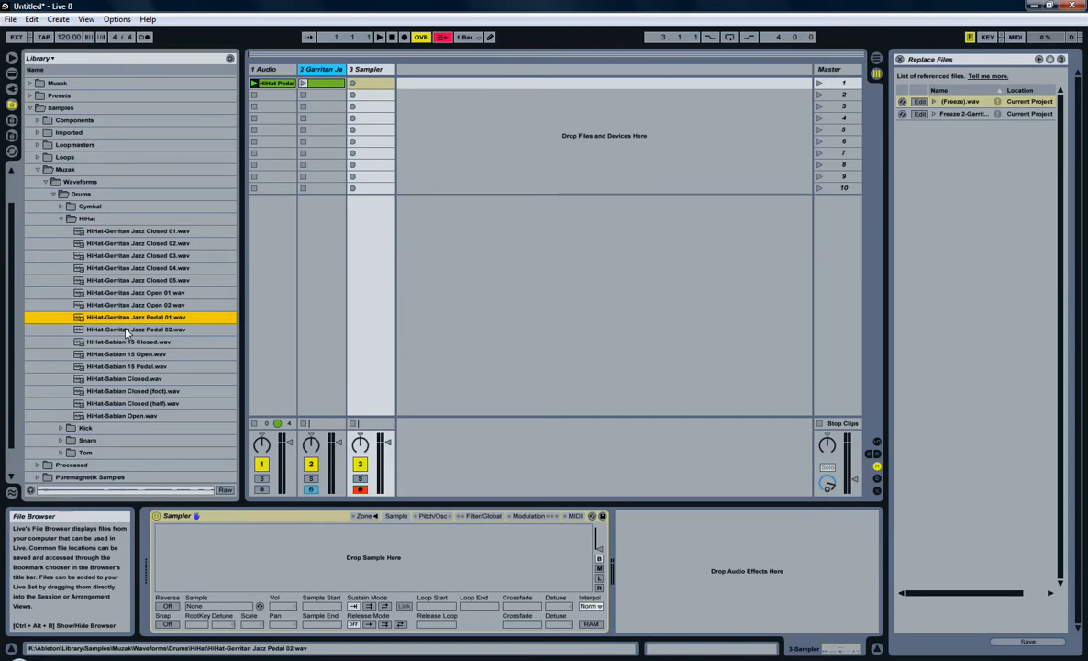
{"action": "left_click", "coordinate": [138, 329]}
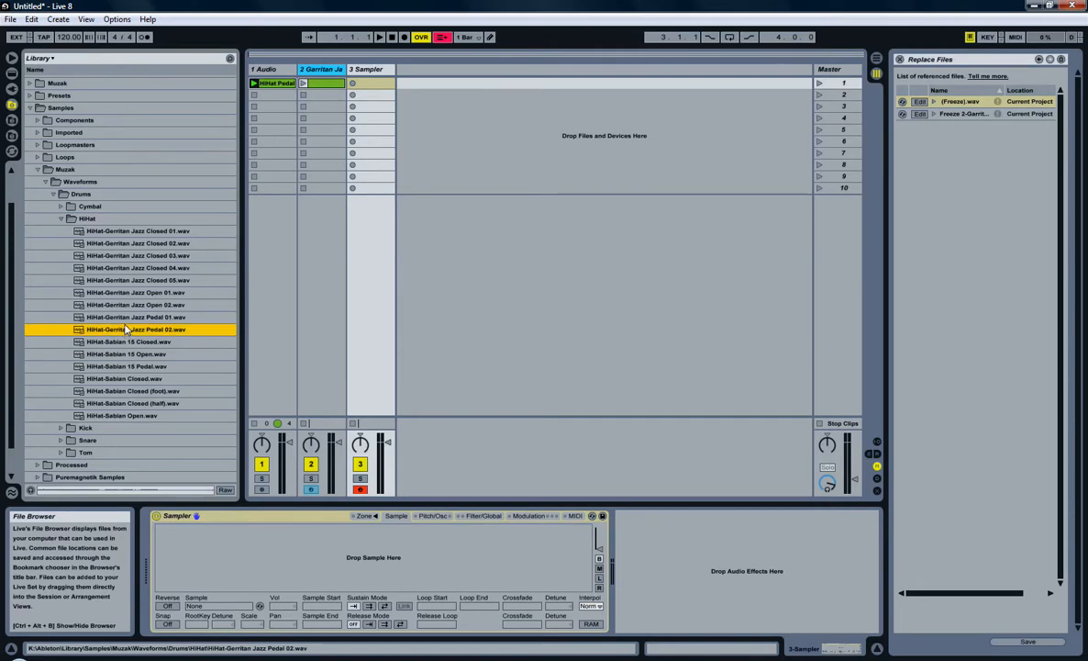
{"action": "left_click", "coordinate": [137, 317]}
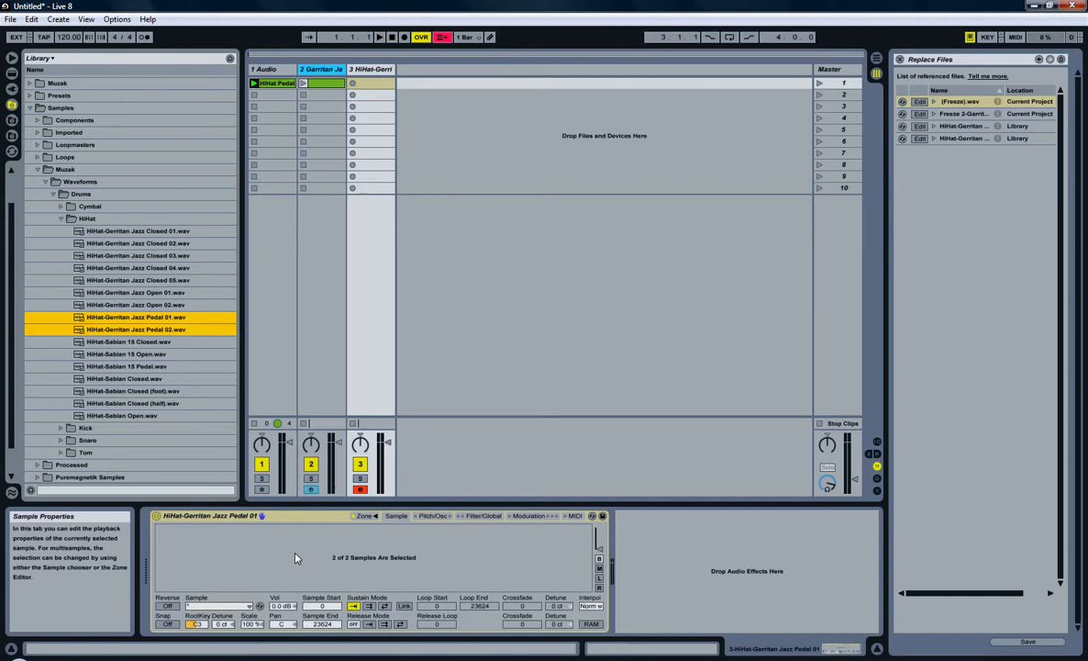
{"action": "mouse_move", "coordinate": [374, 567]}
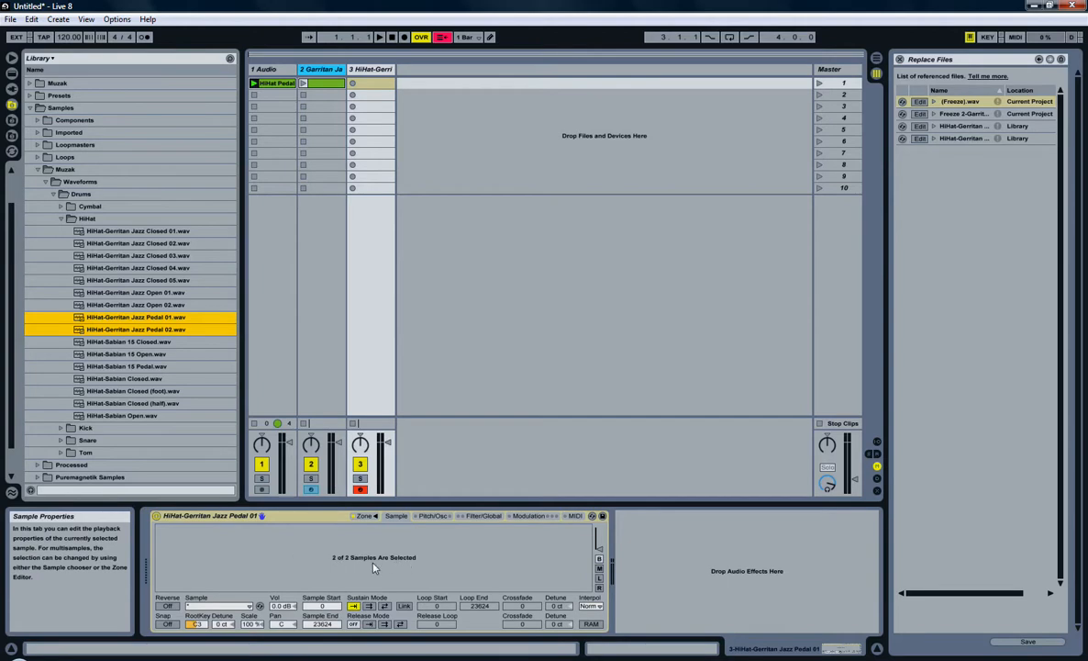
{"action": "mouse_move", "coordinate": [372, 515]}
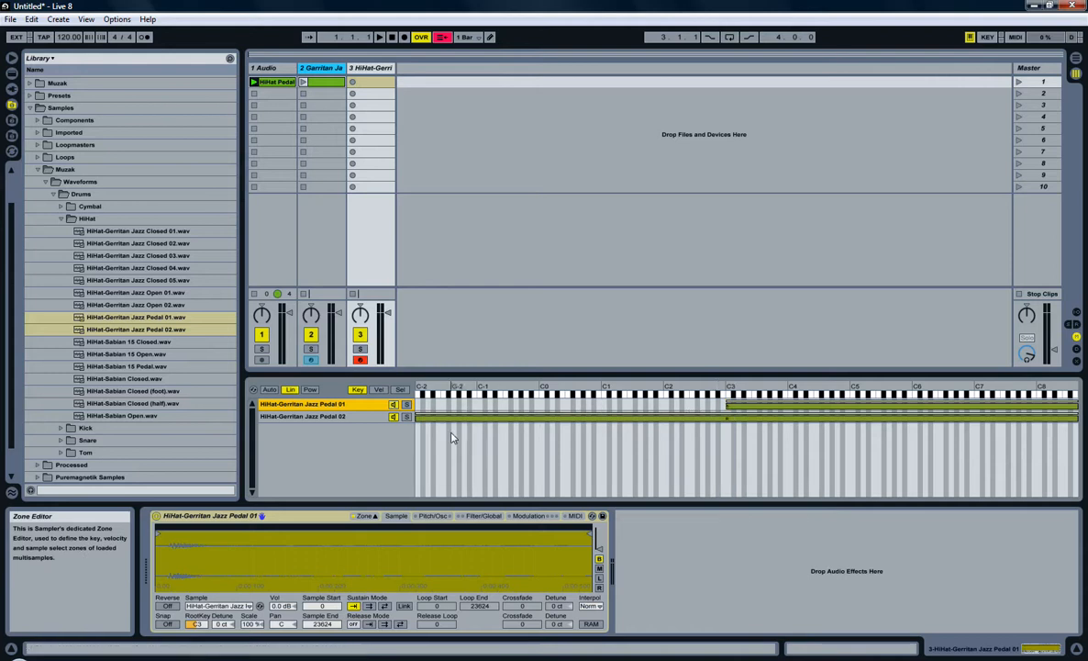
{"action": "left_click", "coordinate": [303, 415]}
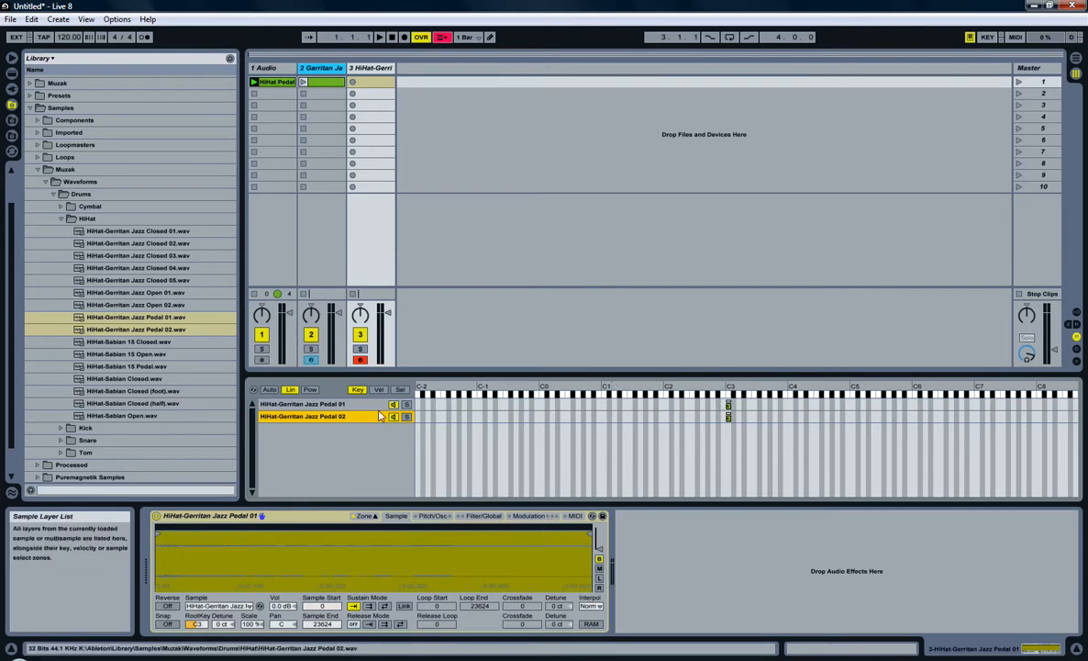
{"action": "left_click", "coordinate": [378, 390]}
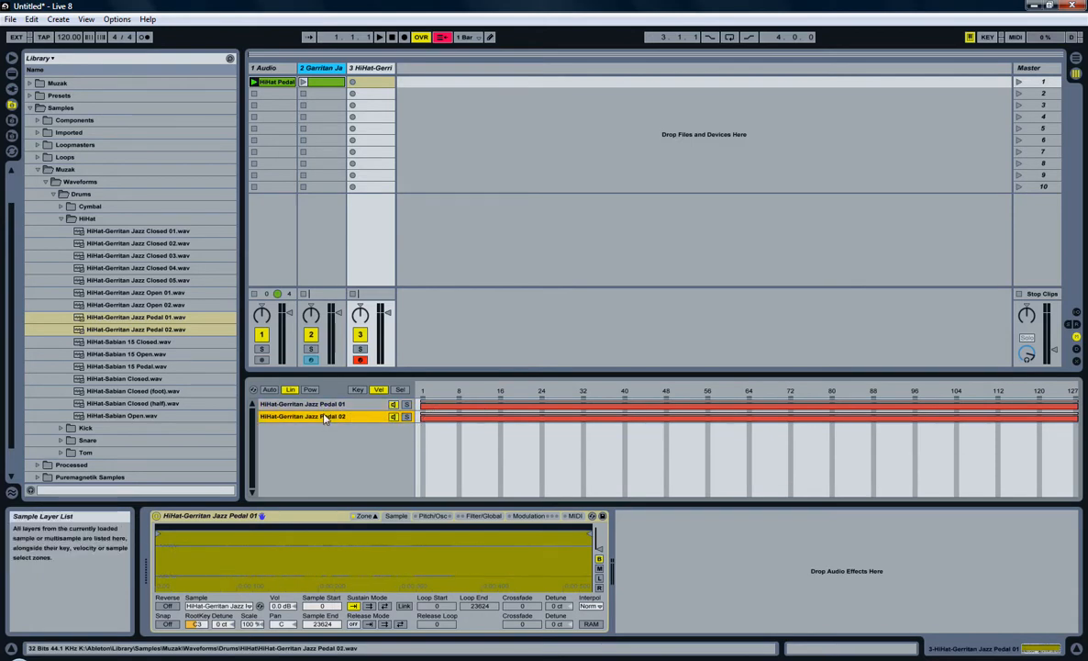
{"action": "left_click", "coordinate": [302, 404]}
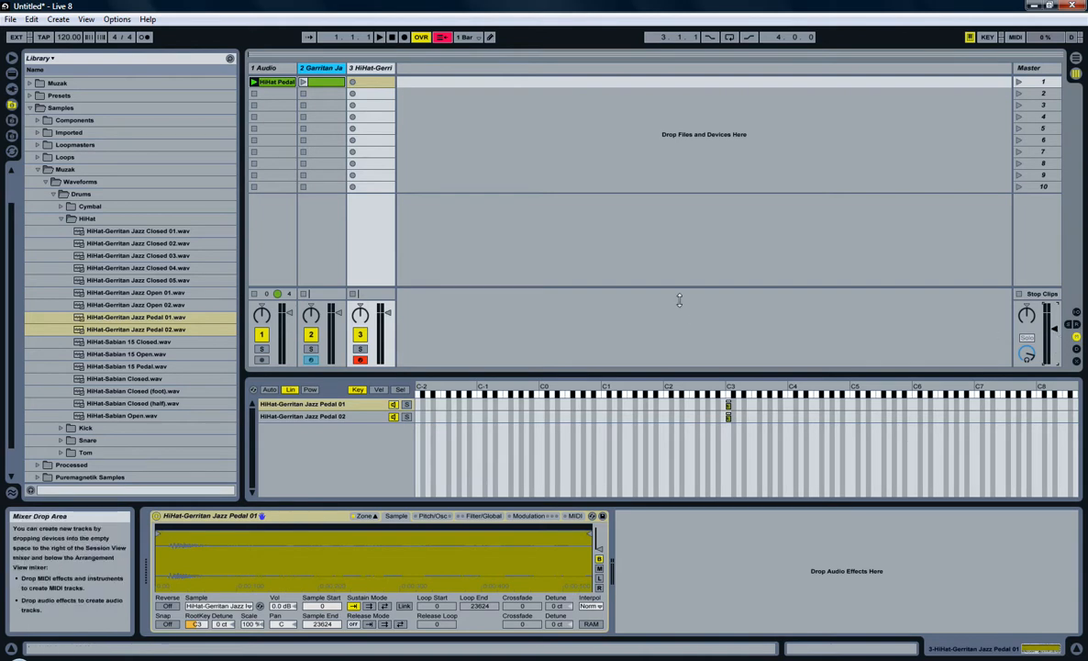
{"action": "mouse_move", "coordinate": [688, 307]}
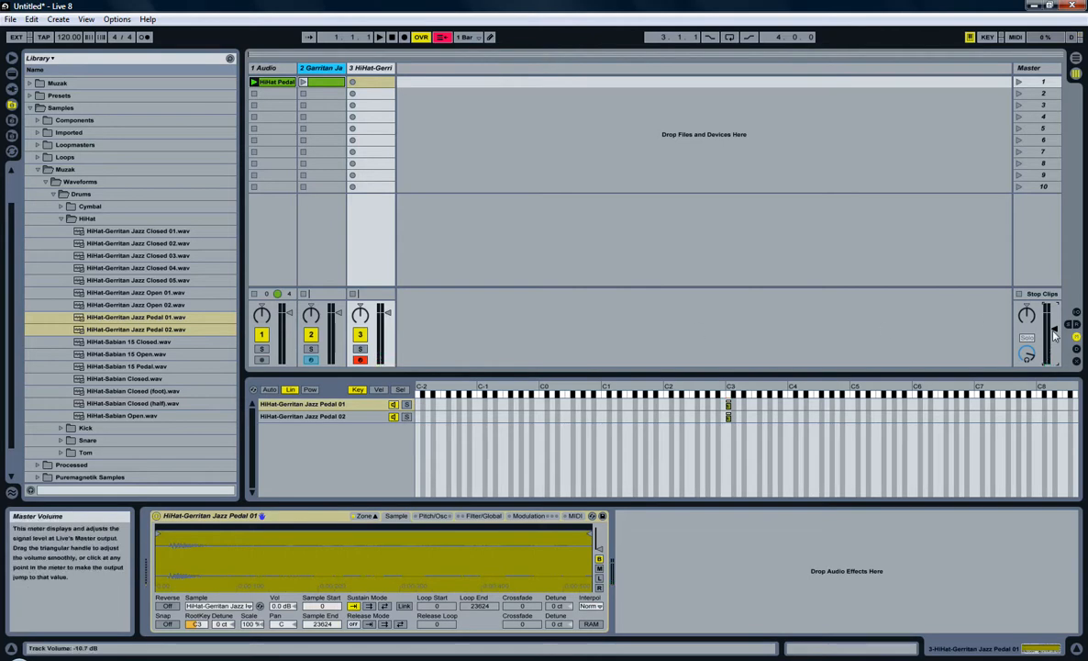
{"action": "mouse_move", "coordinate": [543, 354]}
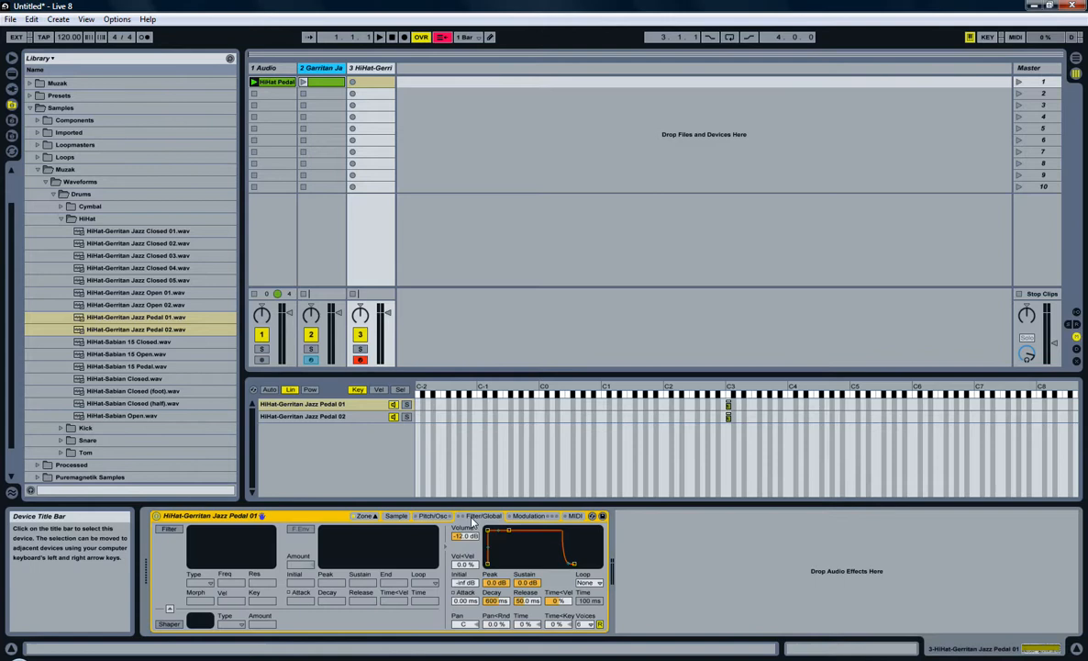
{"action": "mouse_move", "coordinate": [464, 527]}
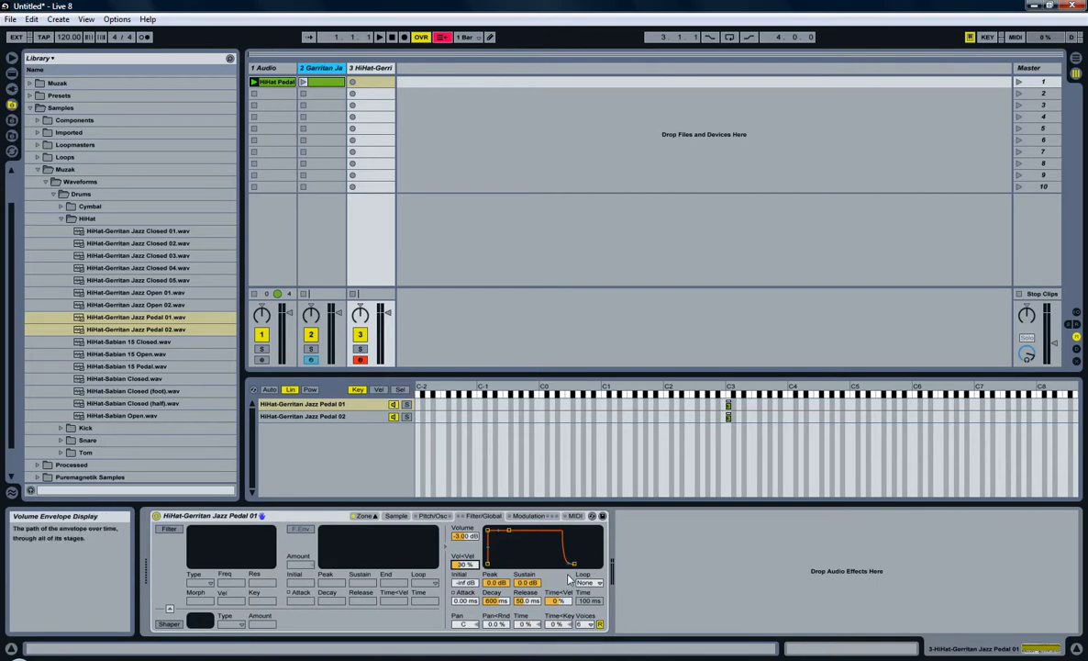
Step: Switch the Sampler volume envelope to Trigger mode and reduce voices to four
{"action": "left_click", "coordinate": [589, 583]}
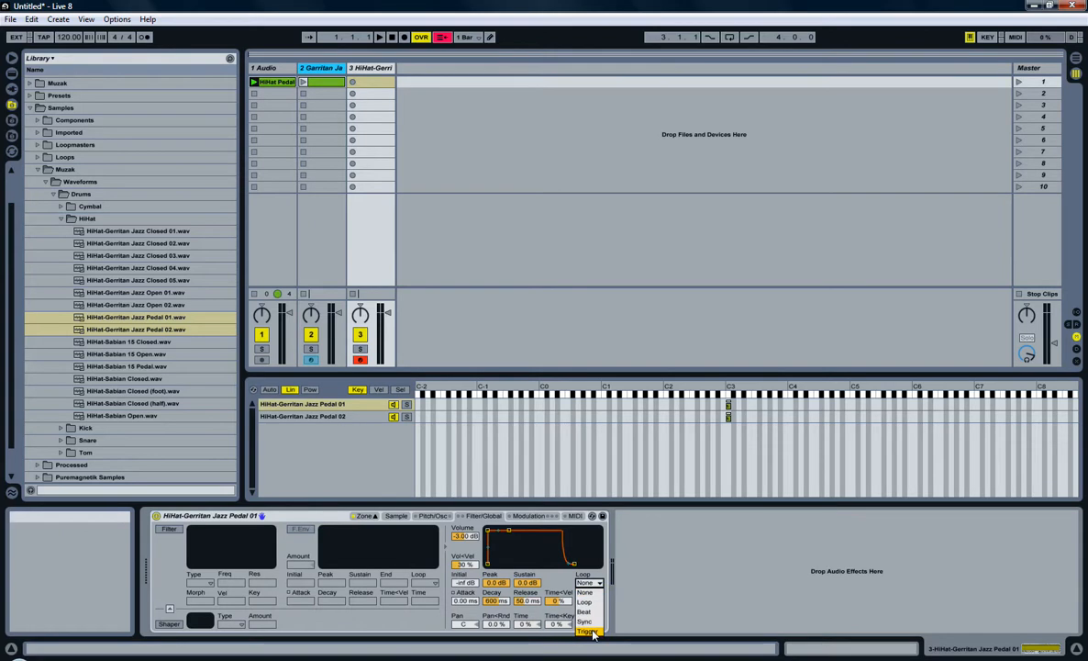
{"action": "left_click", "coordinate": [590, 632]}
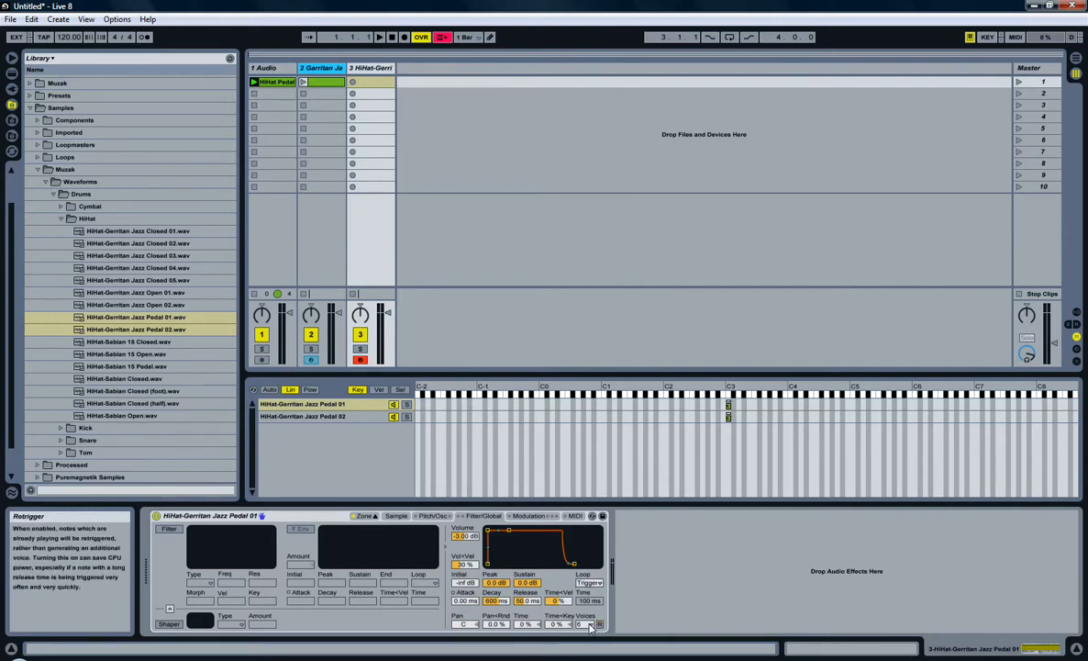
{"action": "left_click", "coordinate": [582, 624]}
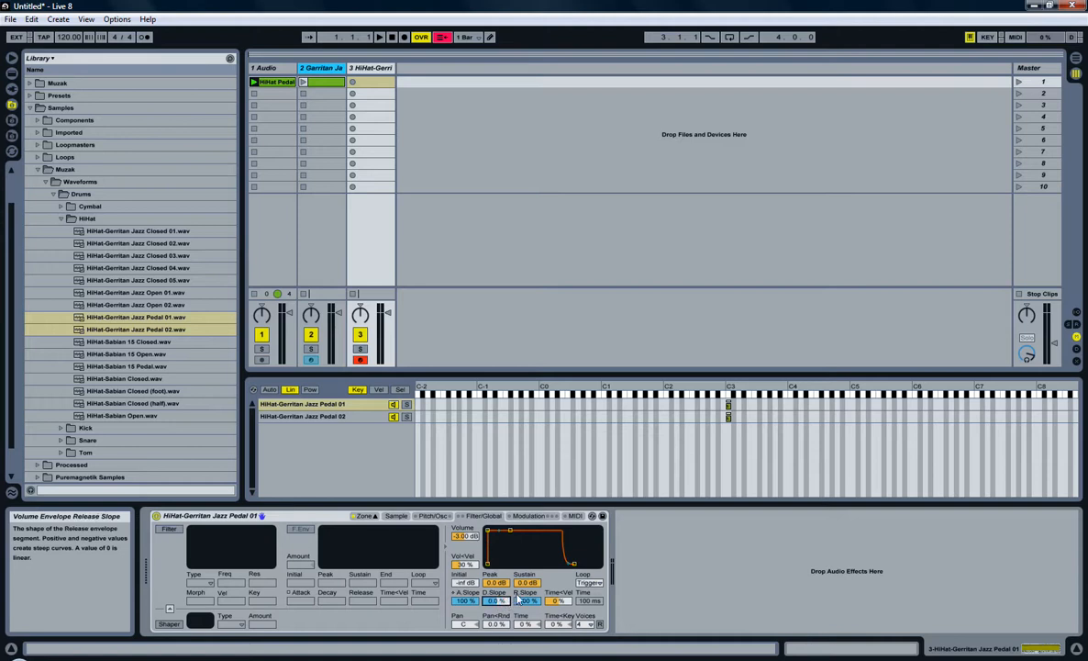
{"action": "mouse_move", "coordinate": [470, 515]}
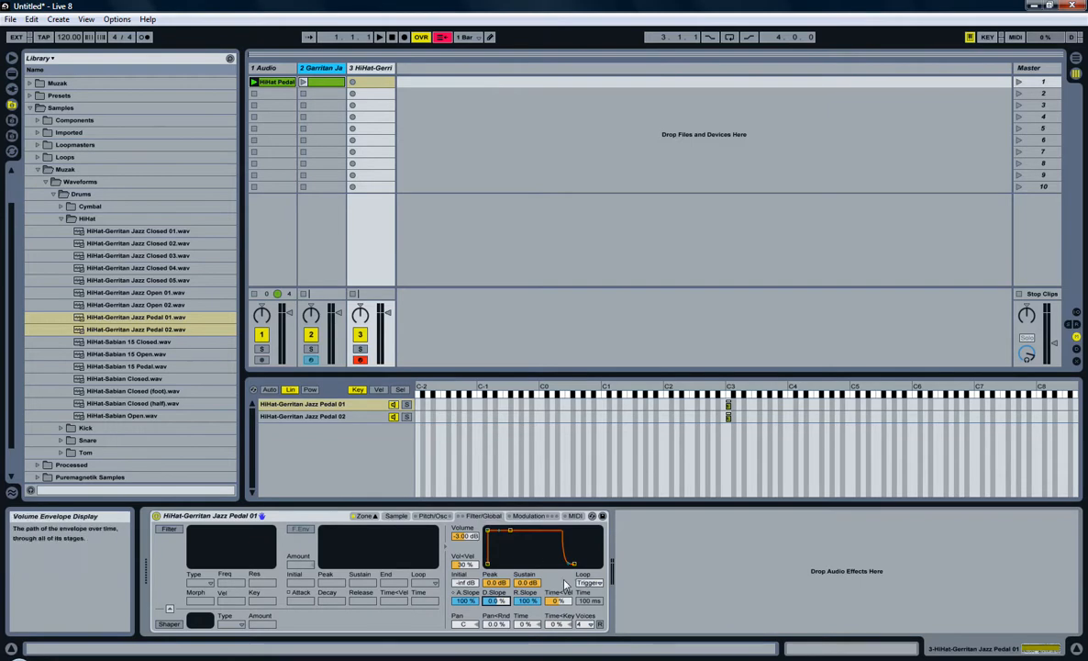
{"action": "mouse_move", "coordinate": [589, 582]}
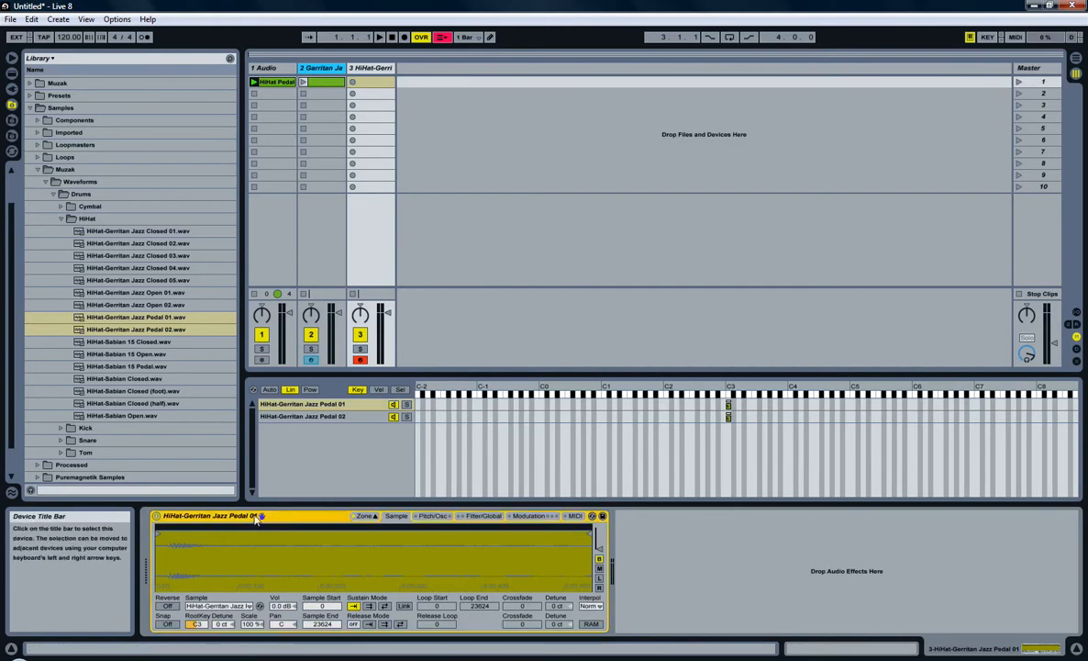
Step: Rename the Sampler 'HiHat-Gerritan Jazz Pedal - Demo' and set the layer crossfade to Pow
{"action": "left_click", "coordinate": [212, 515]}
{"action": "type", "text": "- D"}
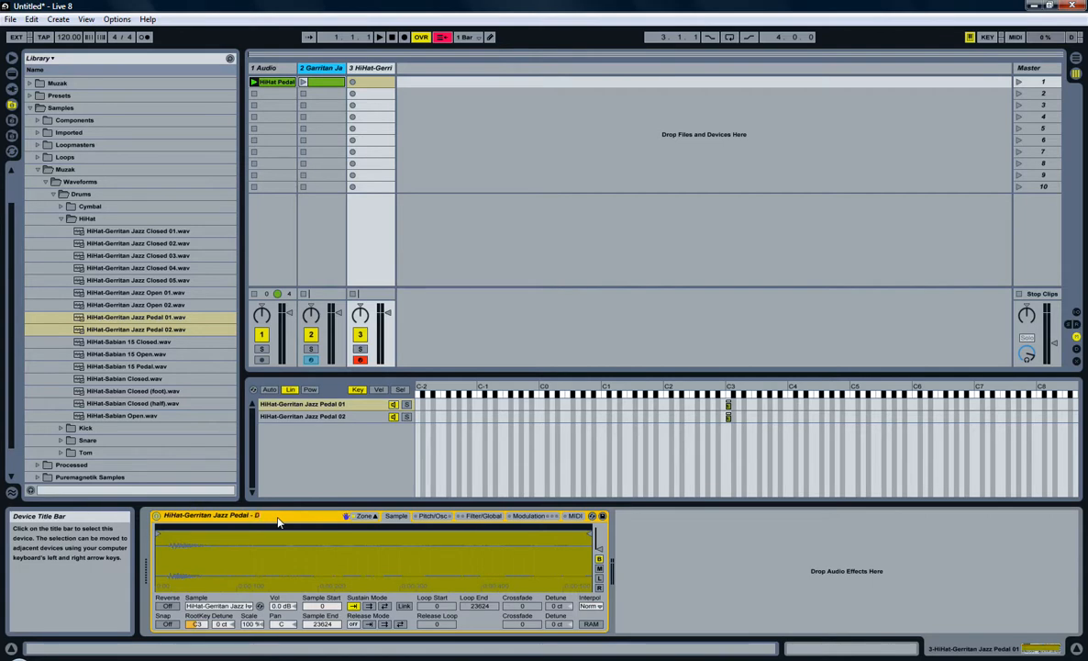
{"action": "left_click", "coordinate": [278, 515]}
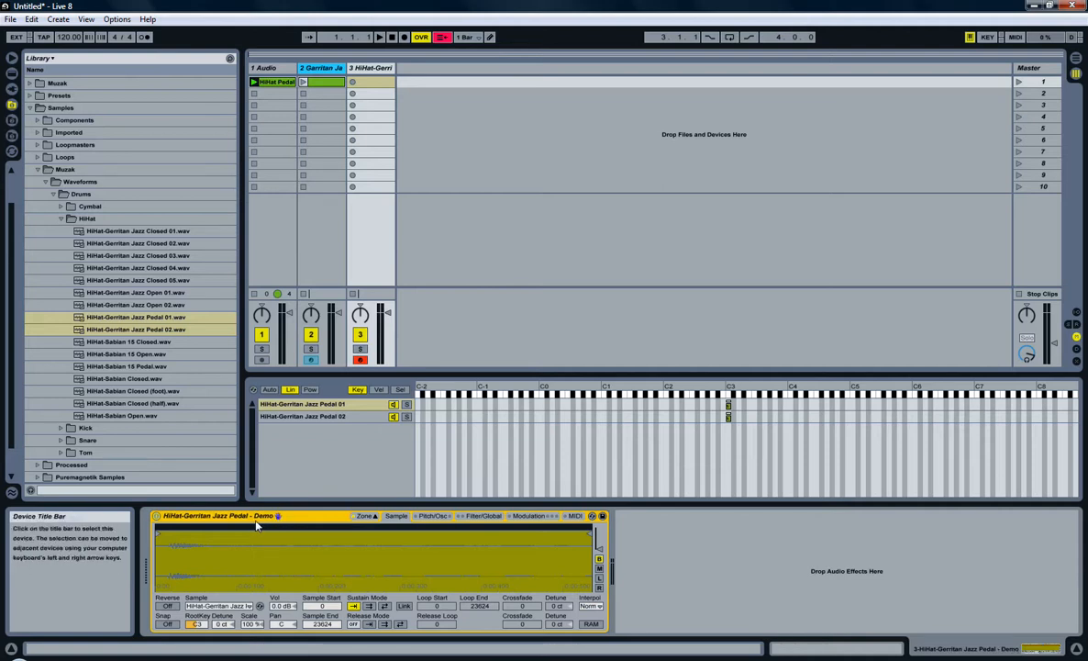
{"action": "mouse_move", "coordinate": [296, 523]}
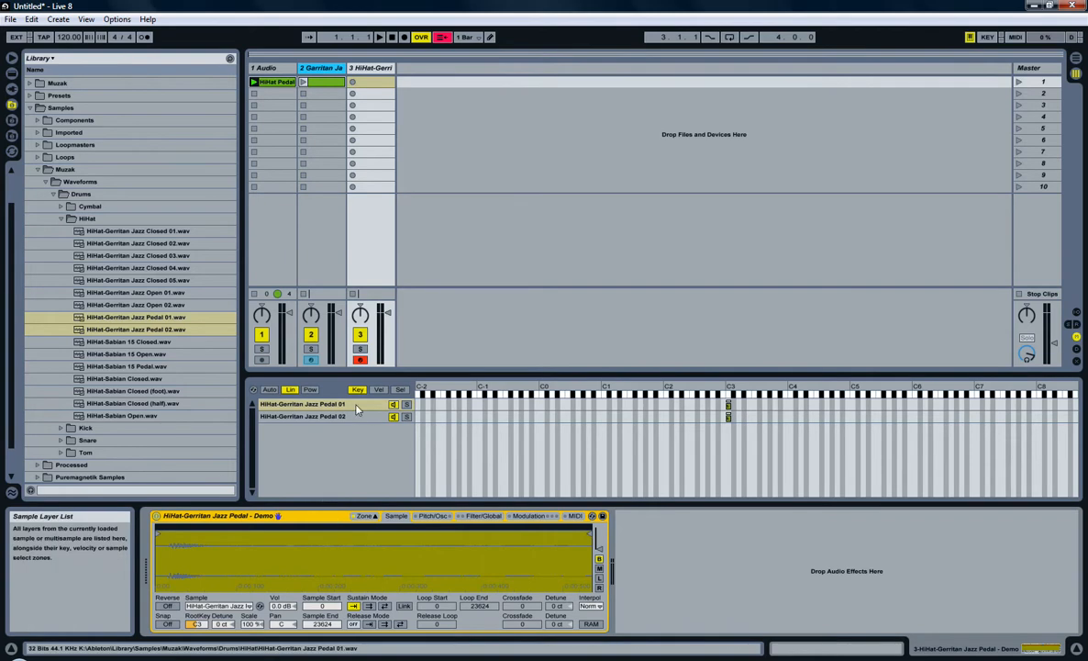
{"action": "left_click", "coordinate": [303, 404]}
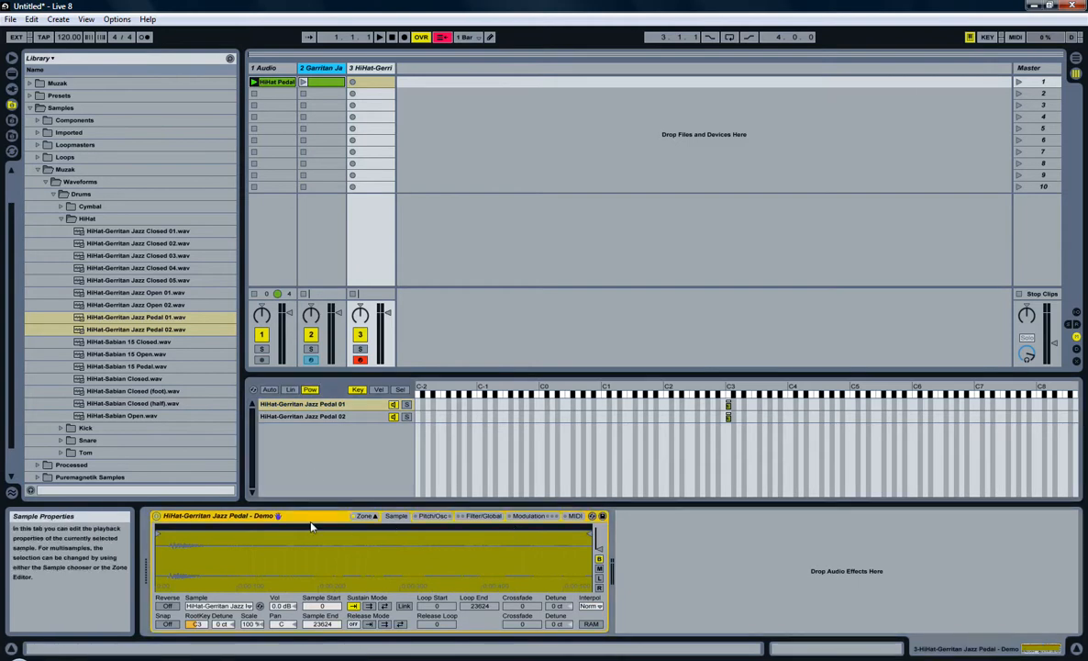
Step: Convert the Sampler to Simpler from the title bar's context menu
{"action": "right_click", "coordinate": [313, 524]}
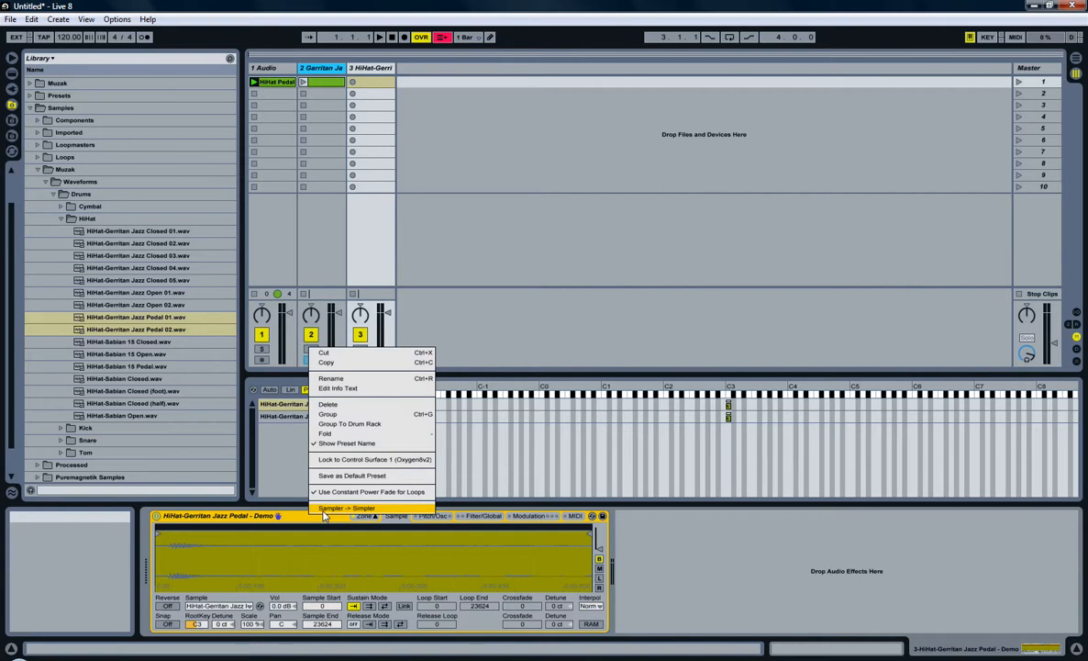
{"action": "left_click", "coordinate": [346, 508]}
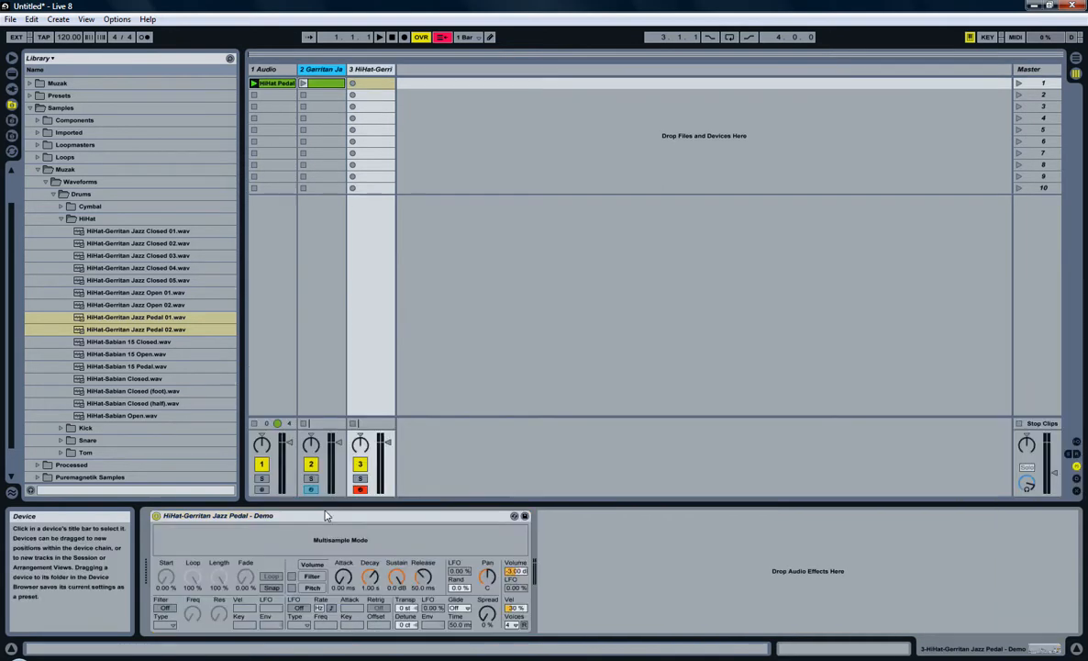
{"action": "left_click", "coordinate": [220, 515]}
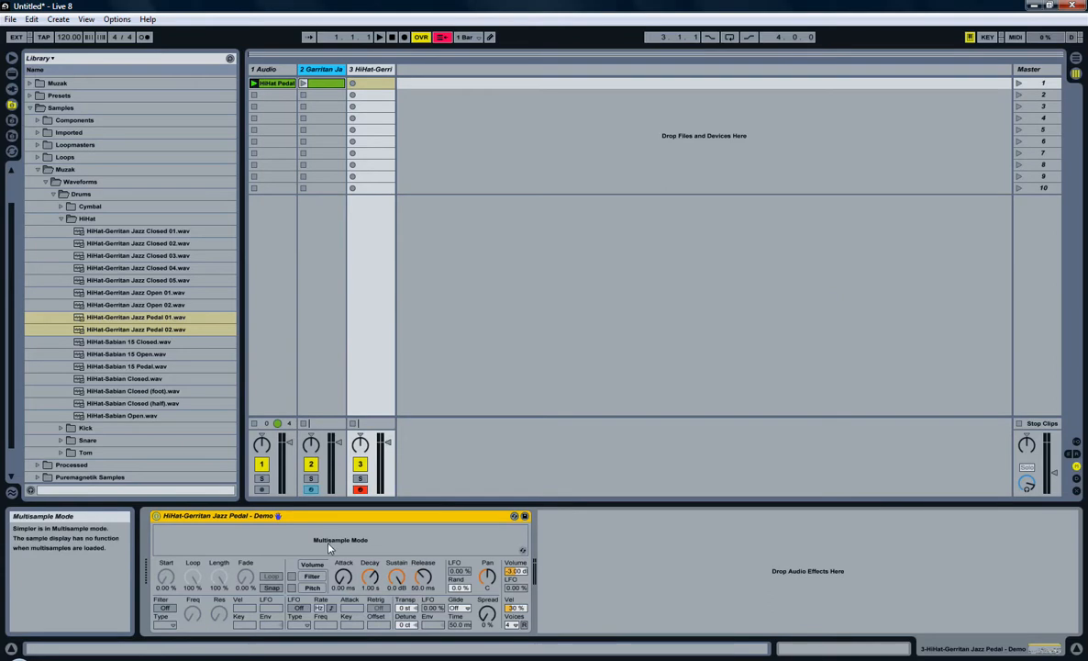
{"action": "mouse_move", "coordinate": [409, 528]}
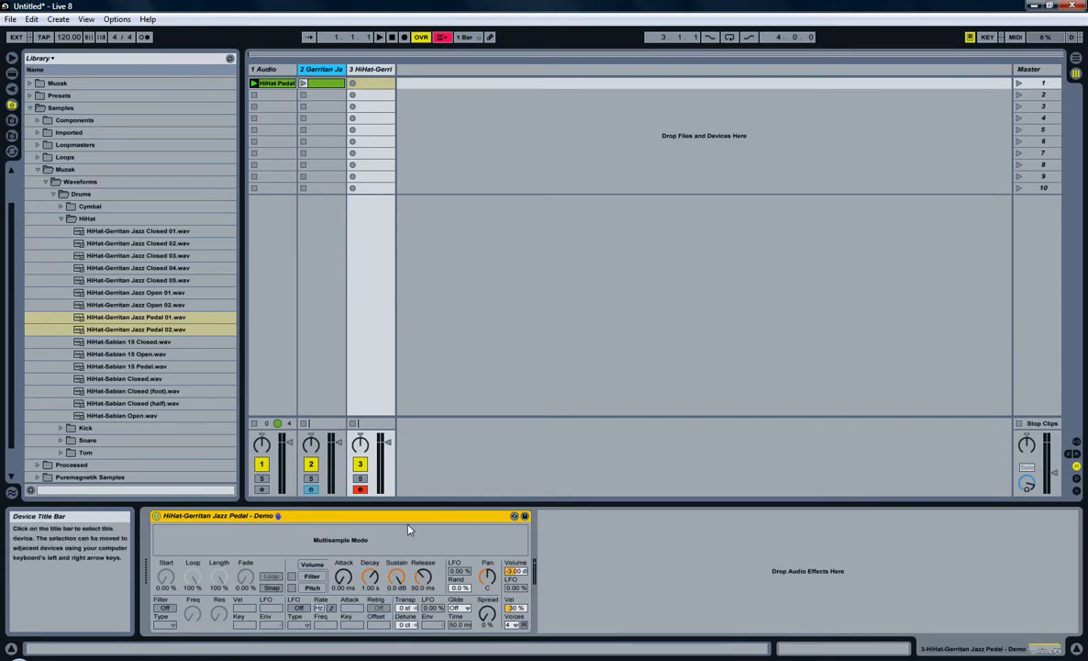
{"action": "mouse_move", "coordinate": [434, 602]}
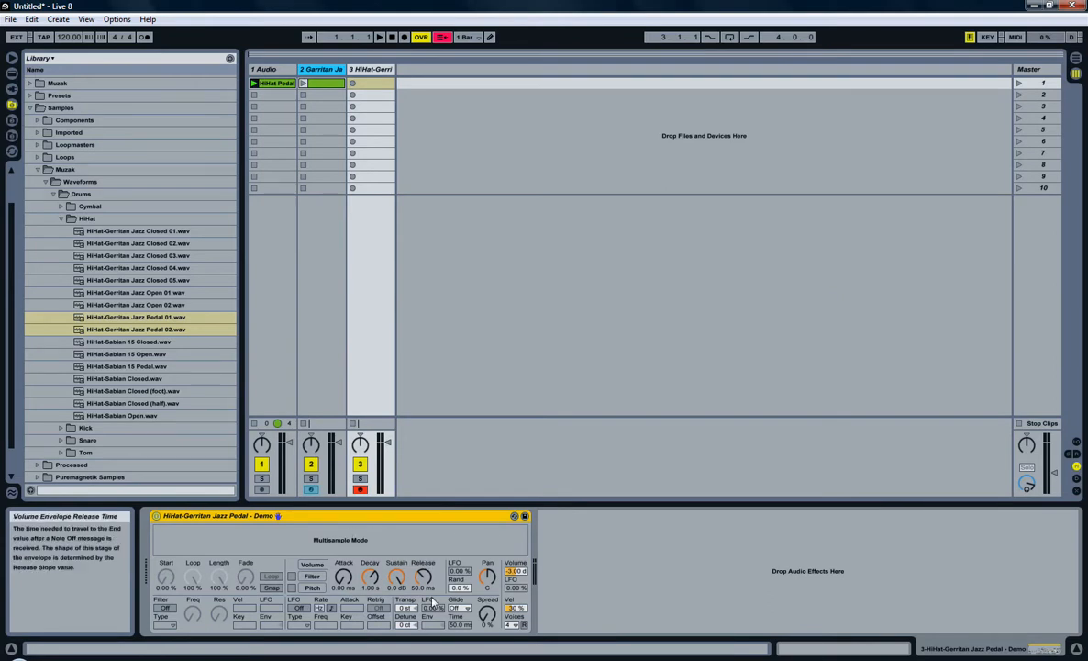
{"action": "mouse_move", "coordinate": [344, 526]}
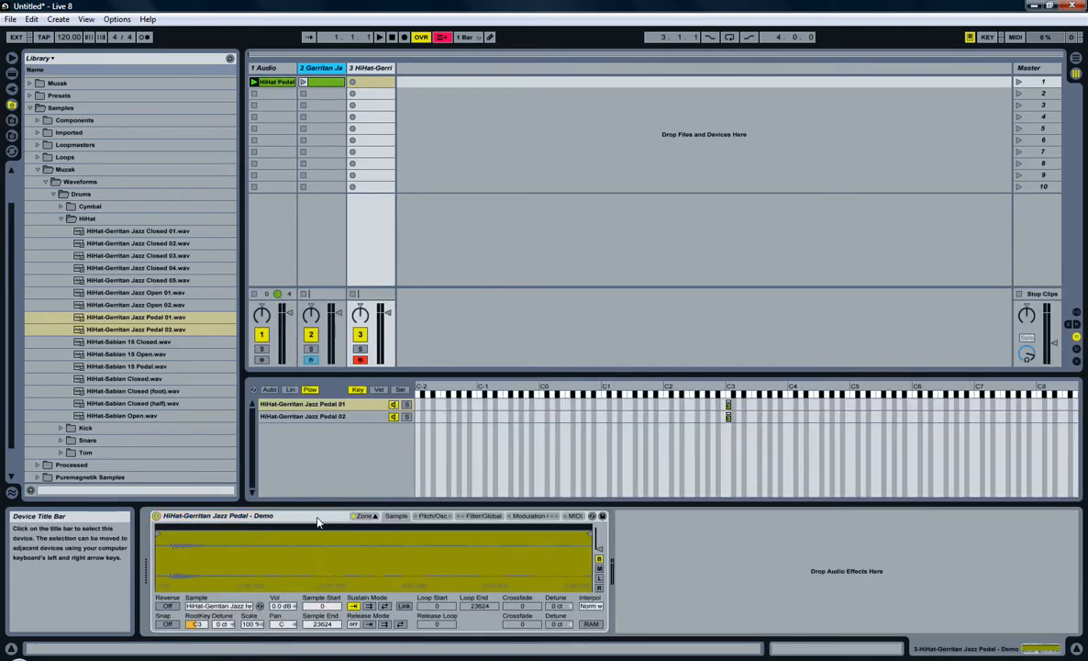
Step: Review the instrument's Modulation and MIDI settings and reopen its conversion menu
{"action": "right_click", "coordinate": [219, 515]}
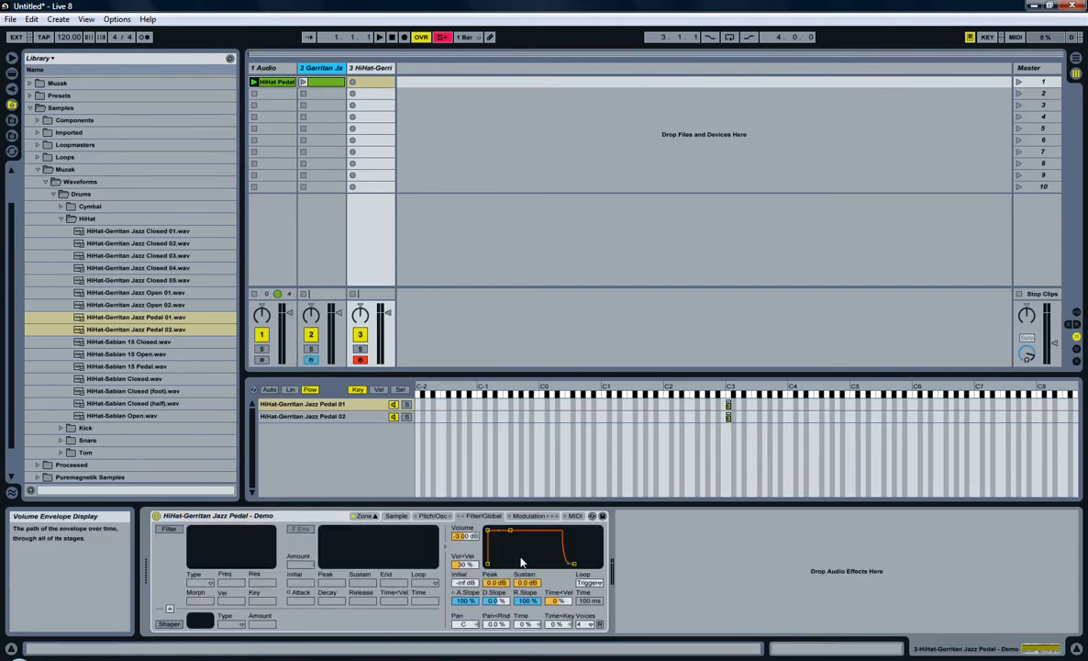
{"action": "left_click", "coordinate": [527, 515]}
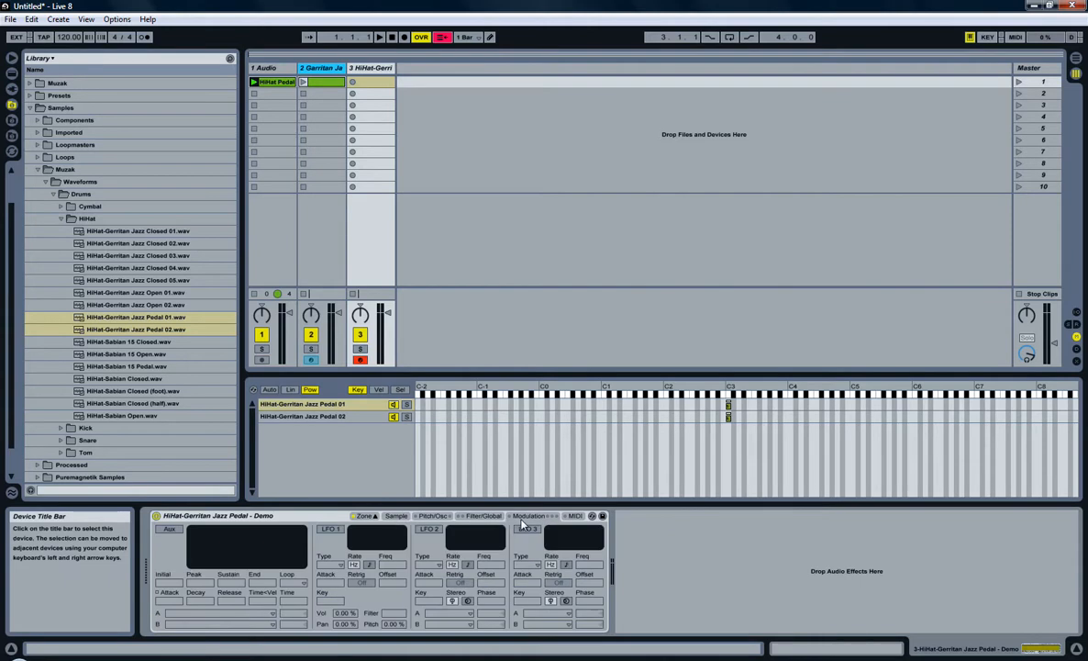
{"action": "left_click", "coordinate": [576, 514]}
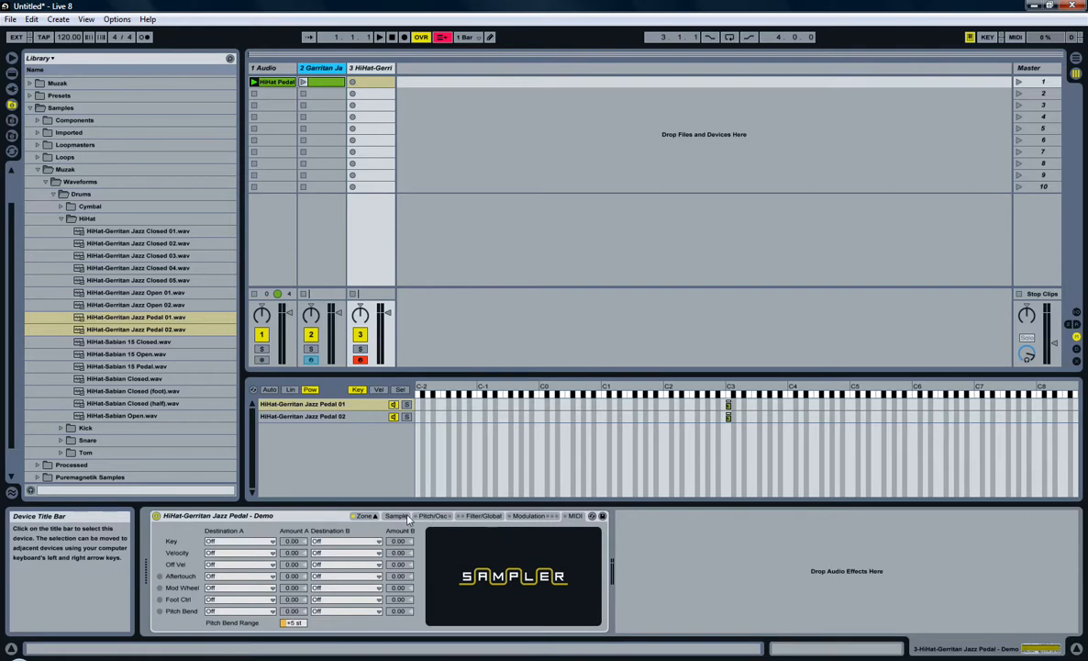
{"action": "left_click", "coordinate": [294, 623]}
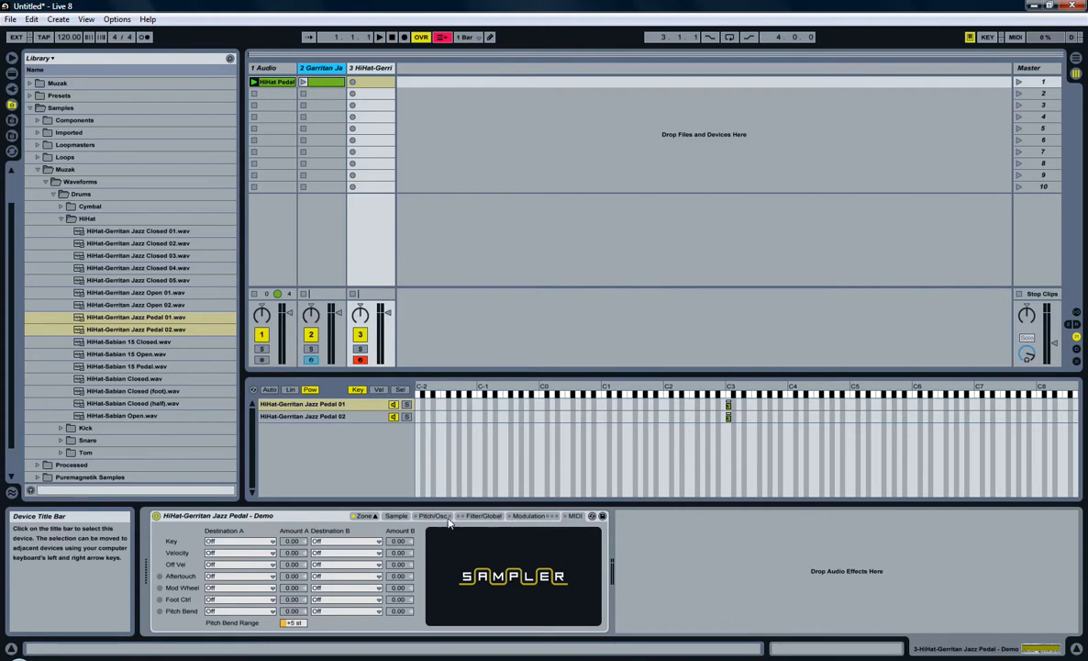
{"action": "right_click", "coordinate": [217, 515]}
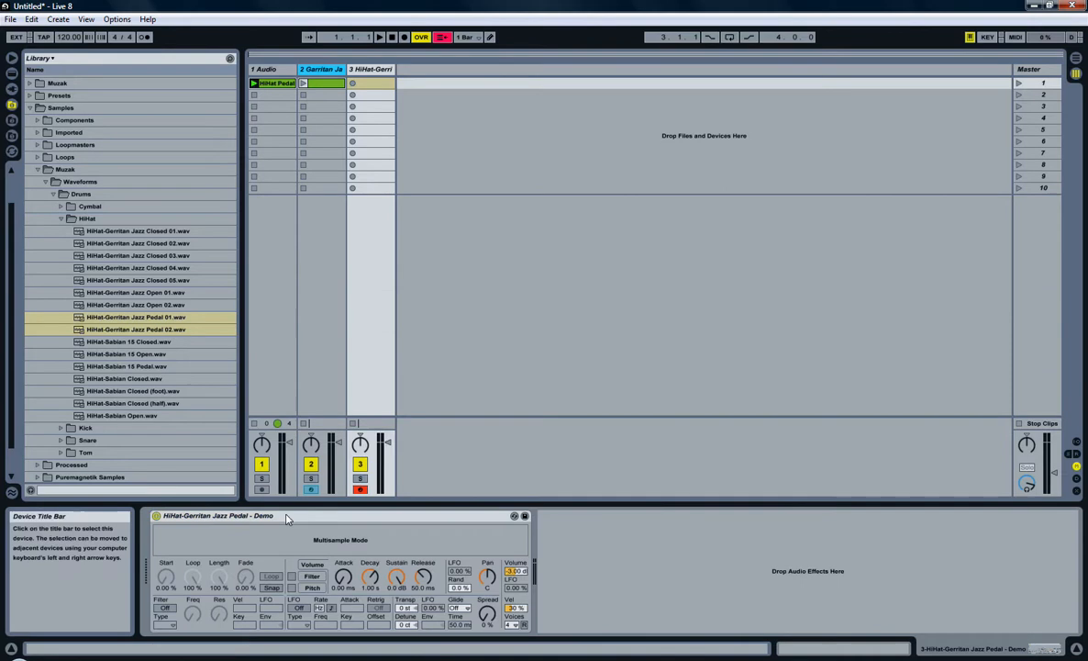
Step: Browse Live Devices to Instruments > Simpler > Muzak > HiHat presets folder
{"action": "left_click", "coordinate": [38, 170]}
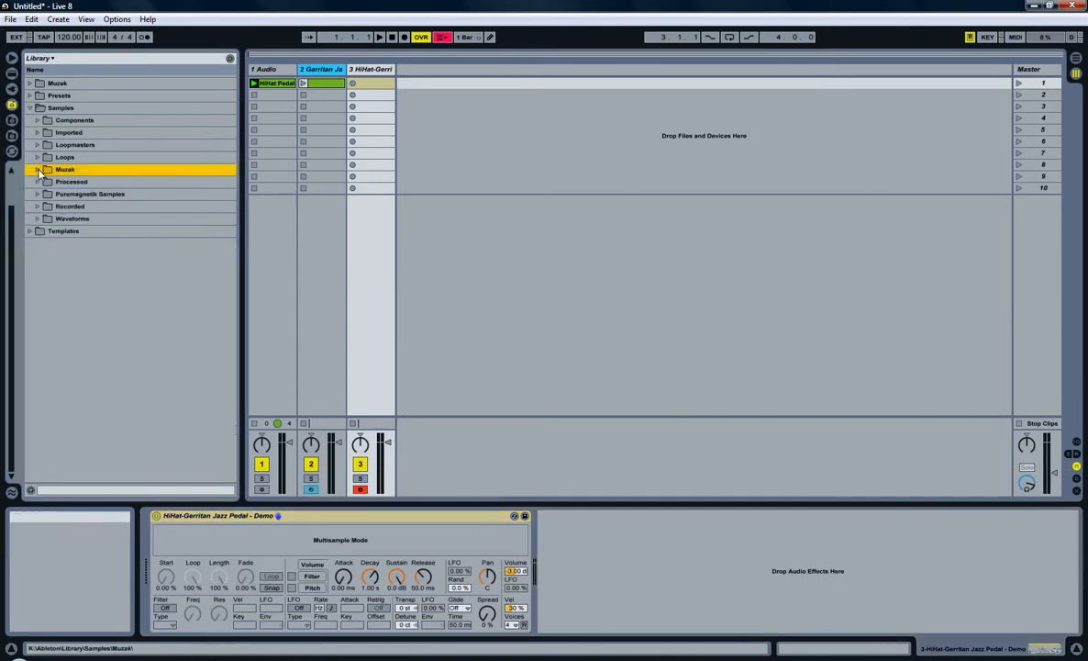
{"action": "left_click", "coordinate": [30, 83]}
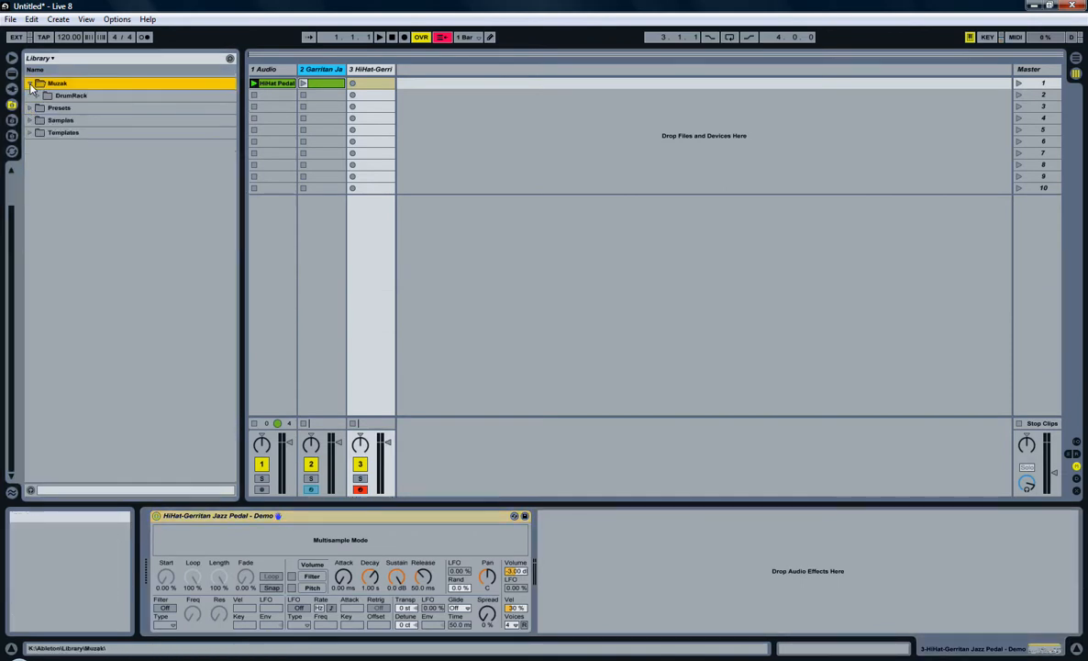
{"action": "left_click", "coordinate": [12, 80]}
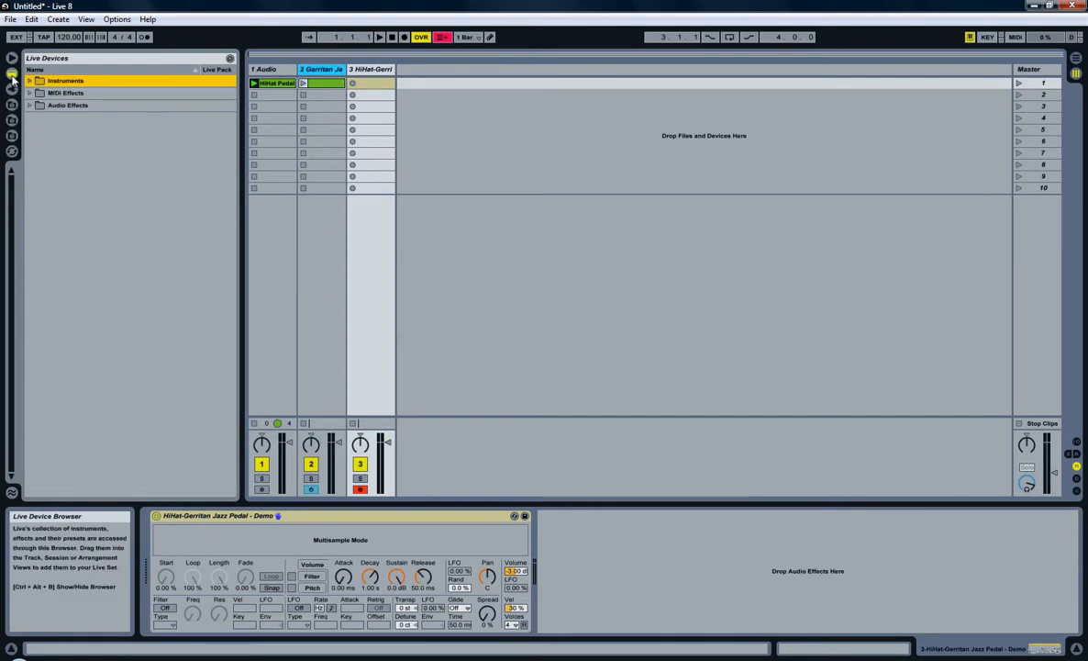
{"action": "left_click", "coordinate": [29, 80]}
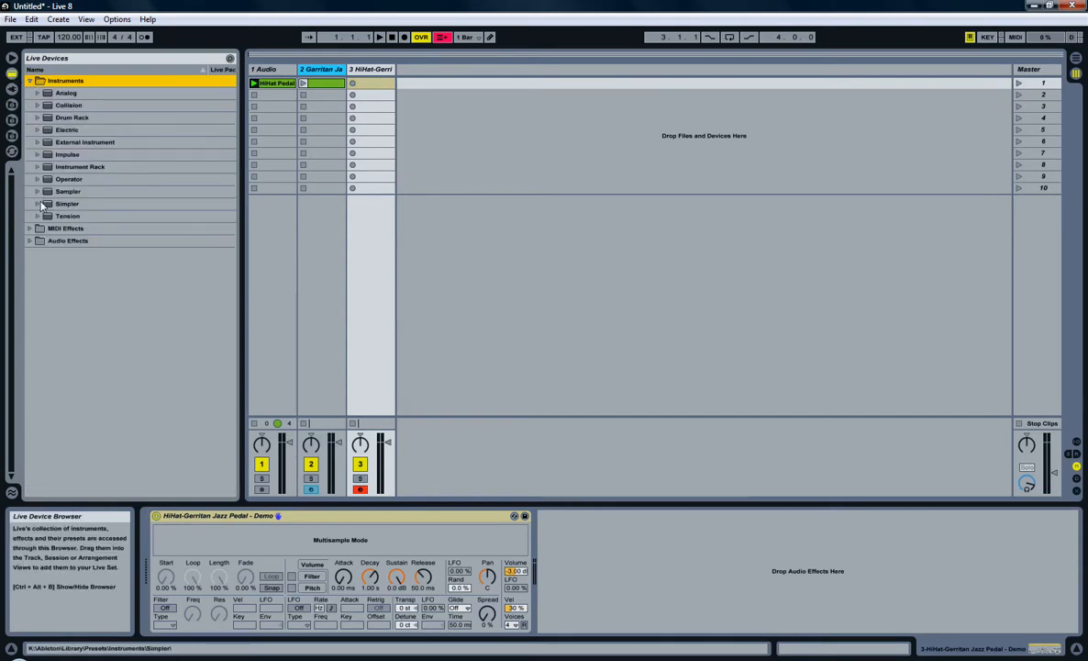
{"action": "left_click", "coordinate": [37, 203]}
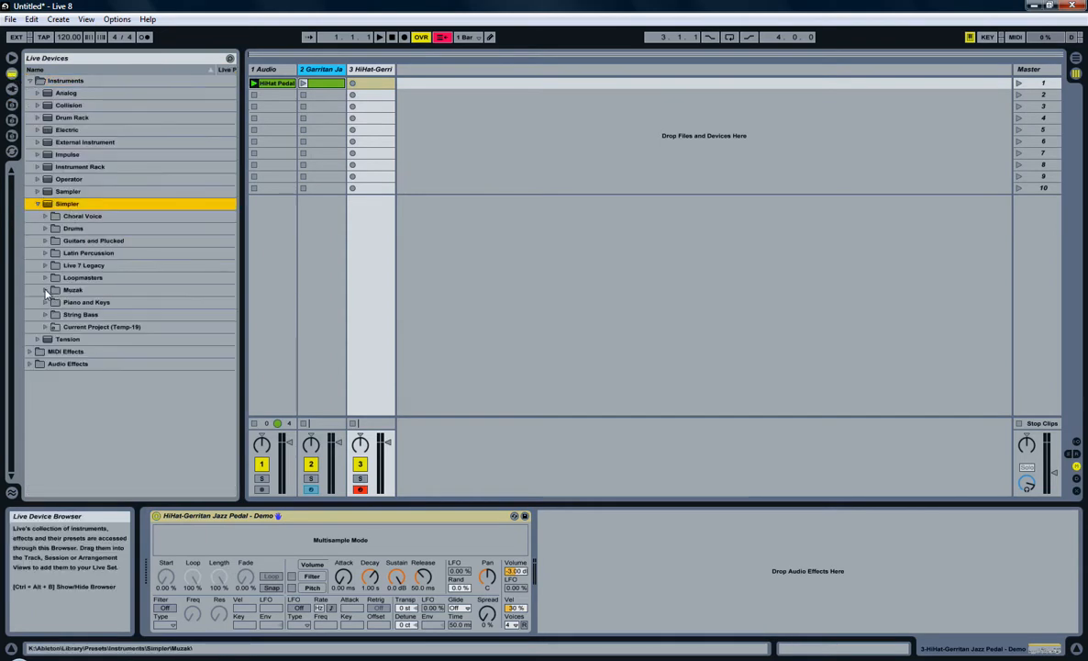
{"action": "left_click", "coordinate": [80, 301]}
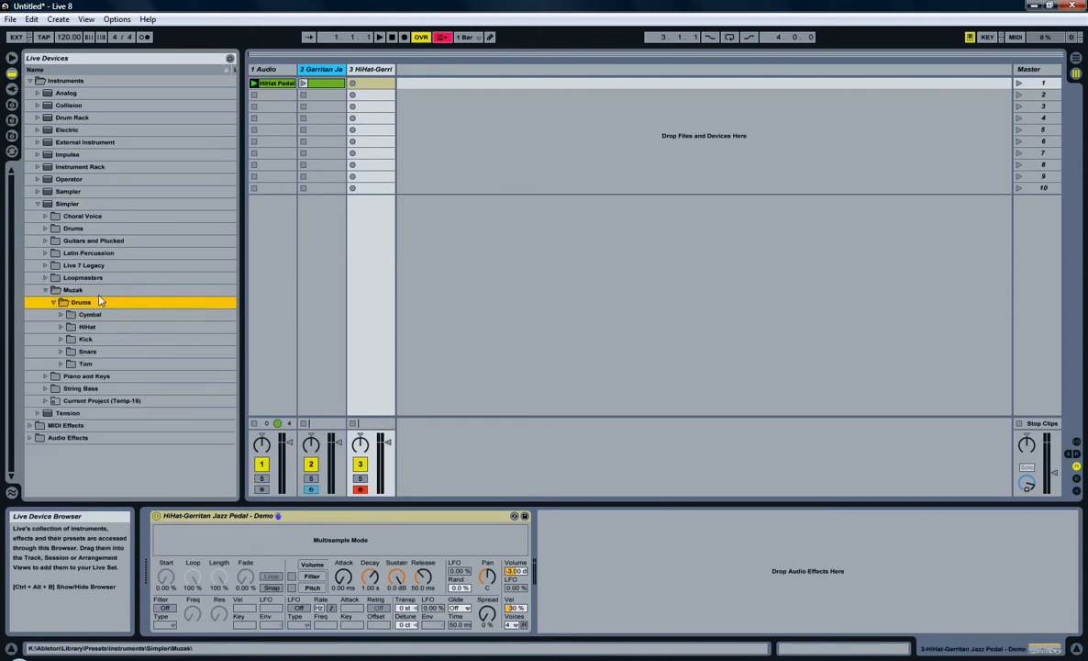
{"action": "left_click", "coordinate": [86, 327]}
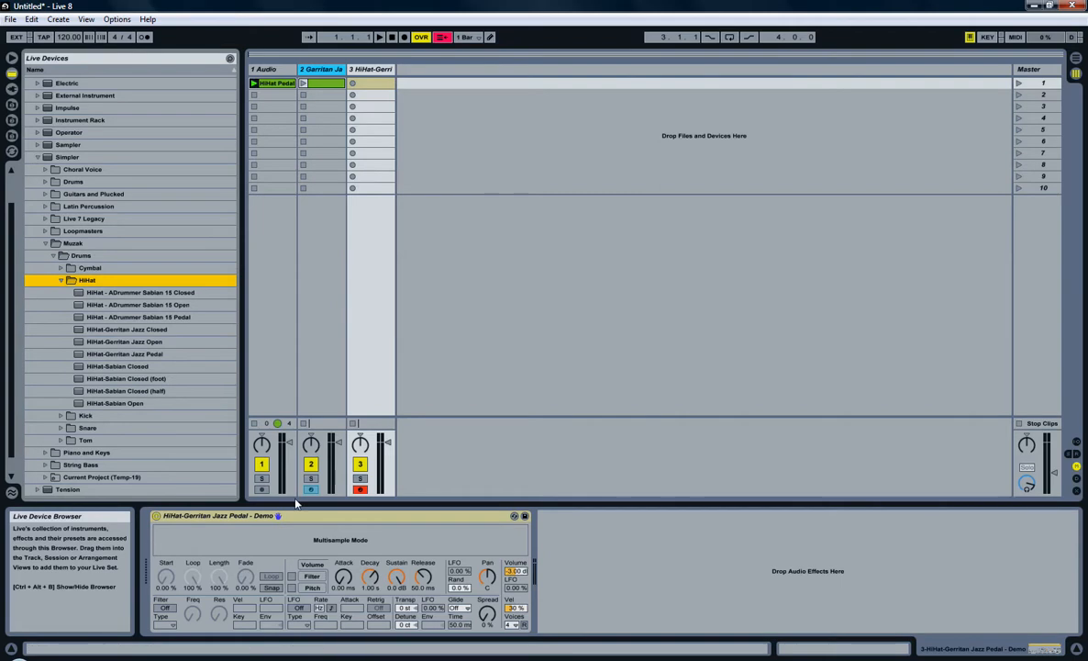
Step: Save the Simpler there as preset 'HiHat-Gerritan Jazz Pedal - Demo'
{"action": "left_click", "coordinate": [118, 365]}
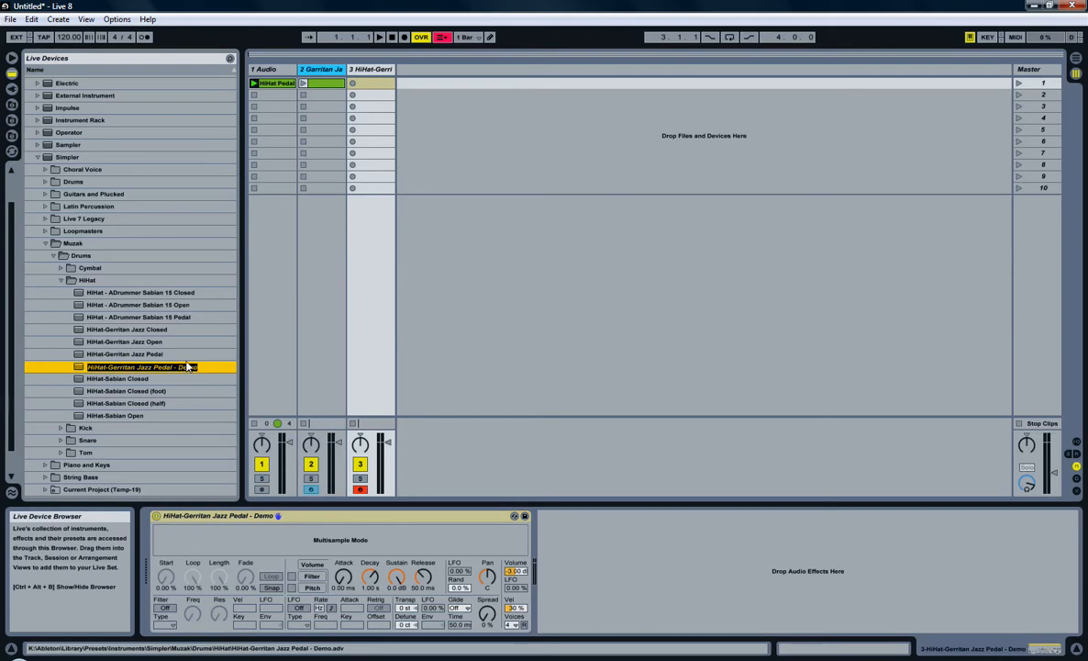
{"action": "double_click", "coordinate": [143, 366]}
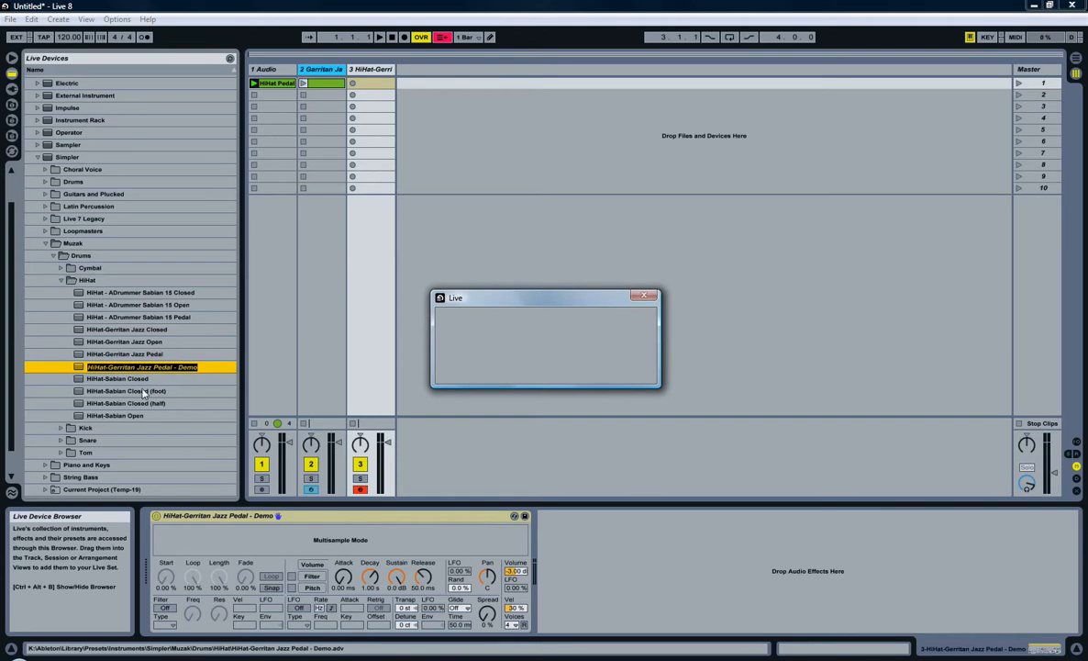
{"action": "left_click", "coordinate": [650, 296]}
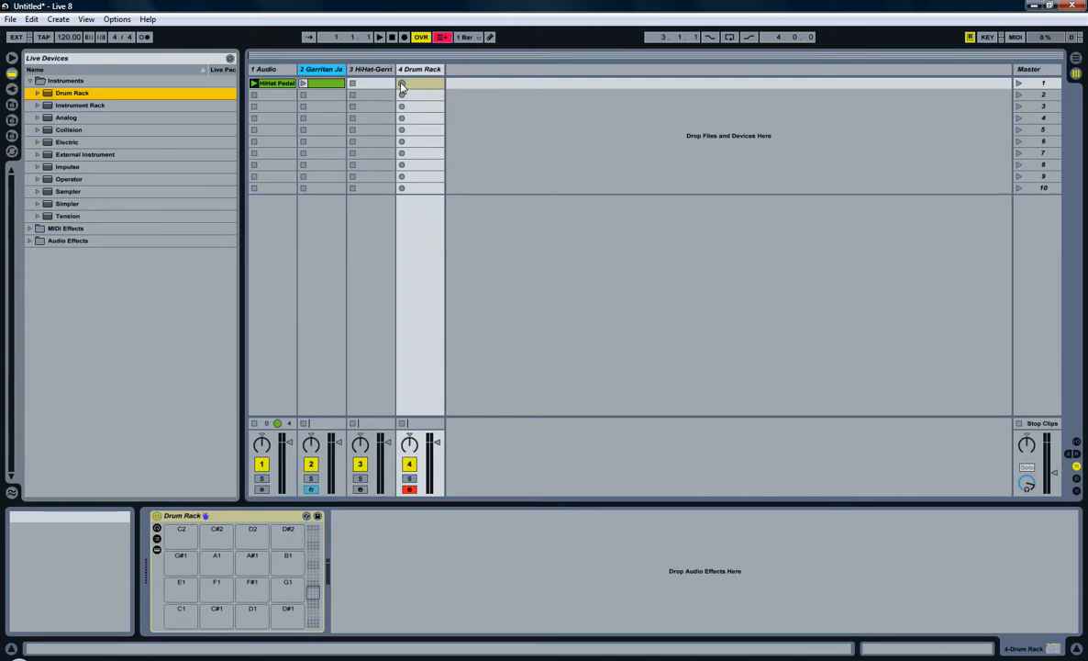
Step: Load the HiHat-Gerritan Jazz Pedal - Demo preset onto Drum Rack pad E1 on track 4 and audition it
{"action": "left_click", "coordinate": [157, 528]}
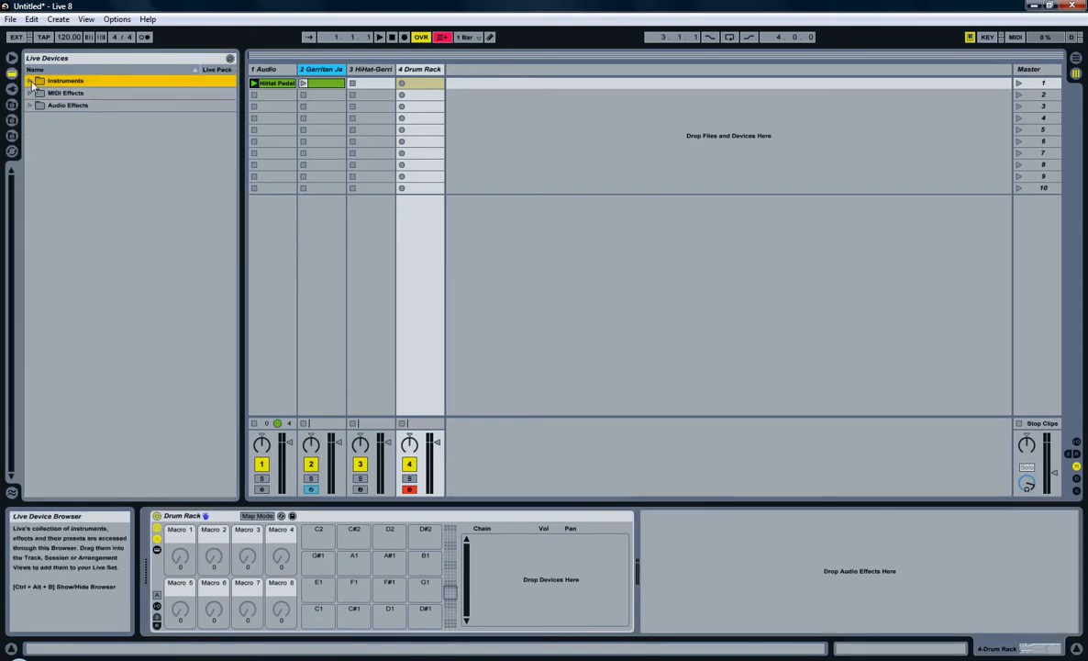
{"action": "left_click", "coordinate": [29, 81]}
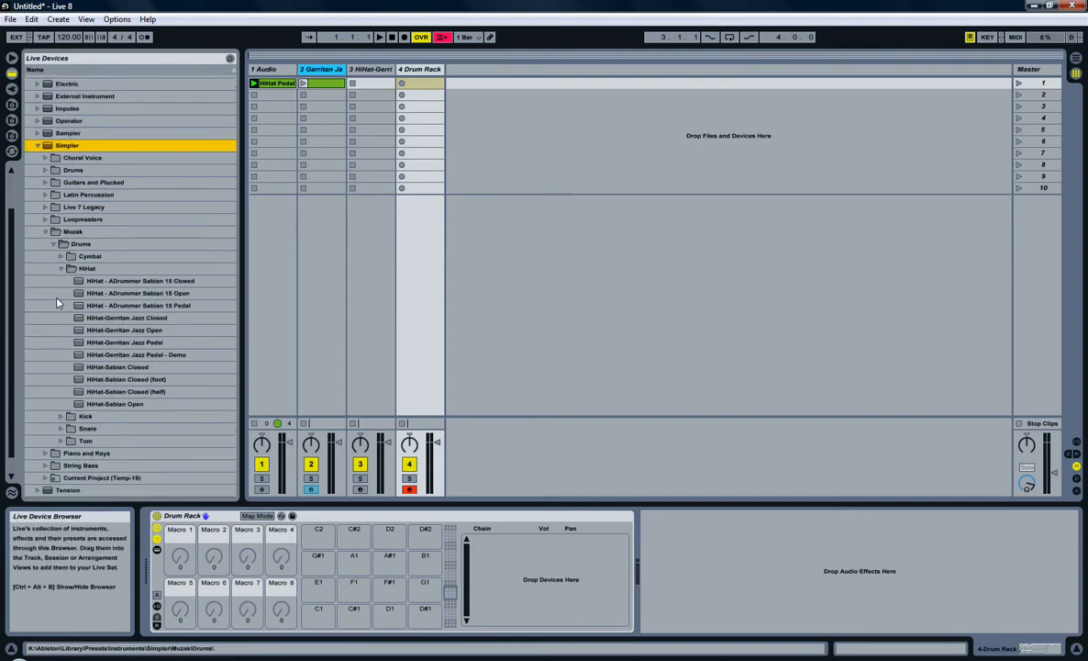
{"action": "left_click", "coordinate": [136, 330]}
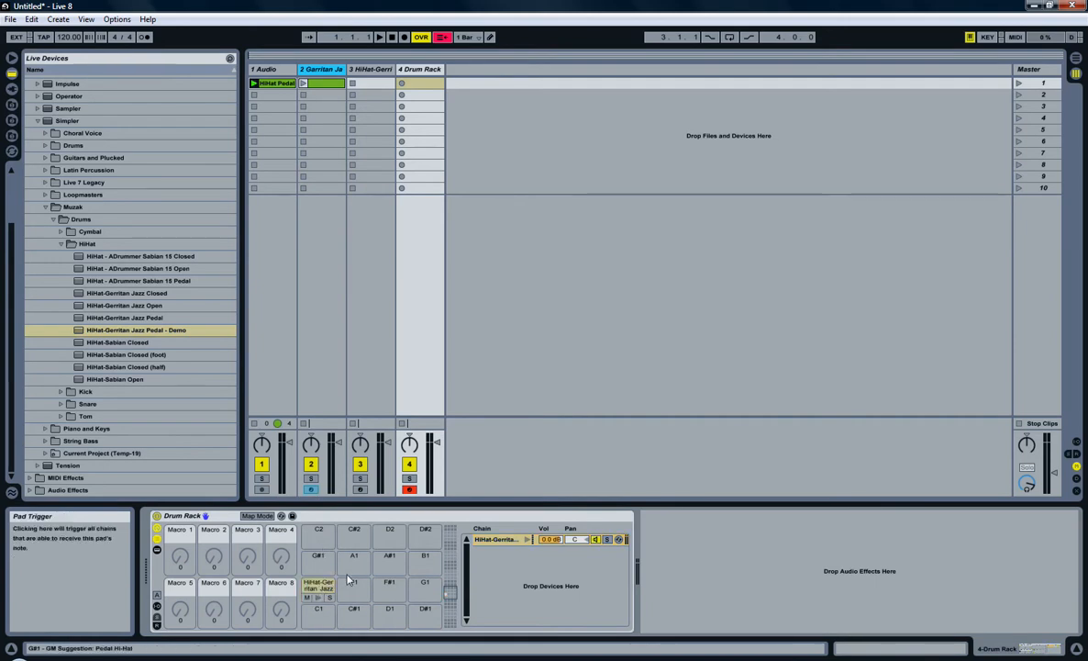
{"action": "left_click", "coordinate": [319, 588]}
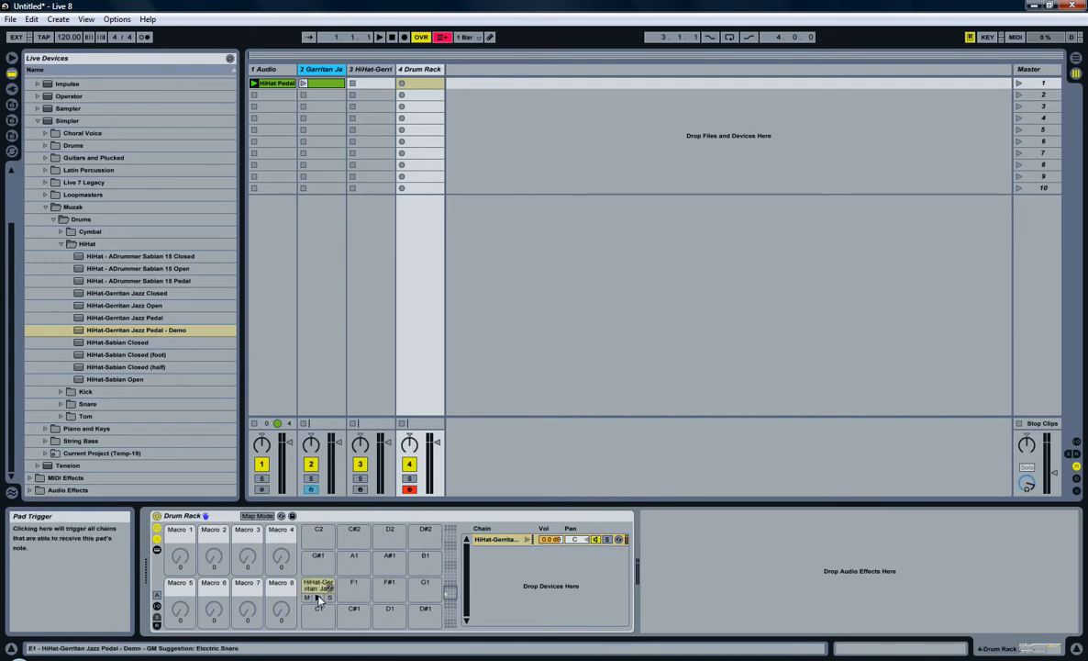